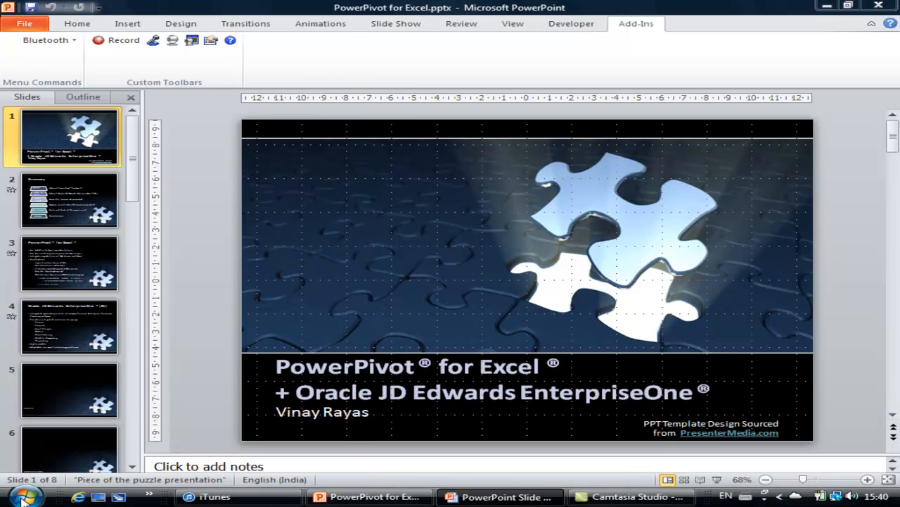
Launch Microsoft Excel 2010 from the Start menu to get a blank workbook
click(20, 496)
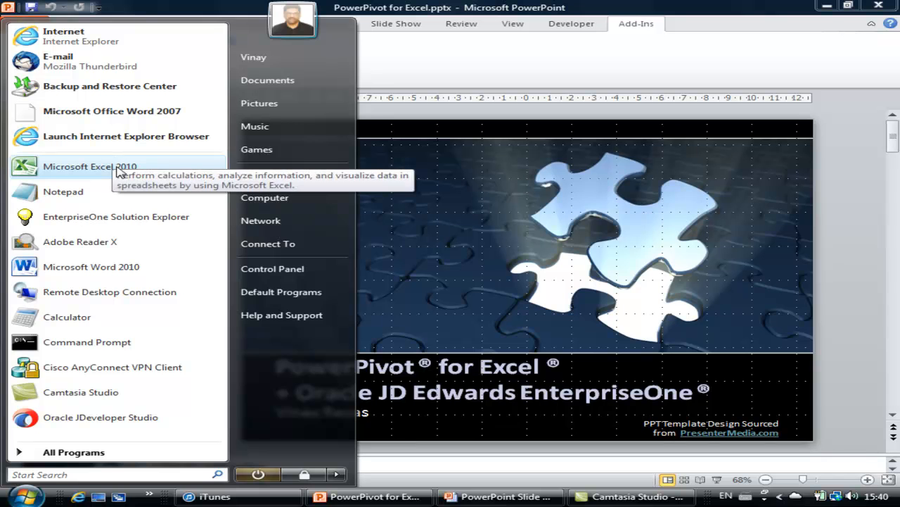
click(89, 166)
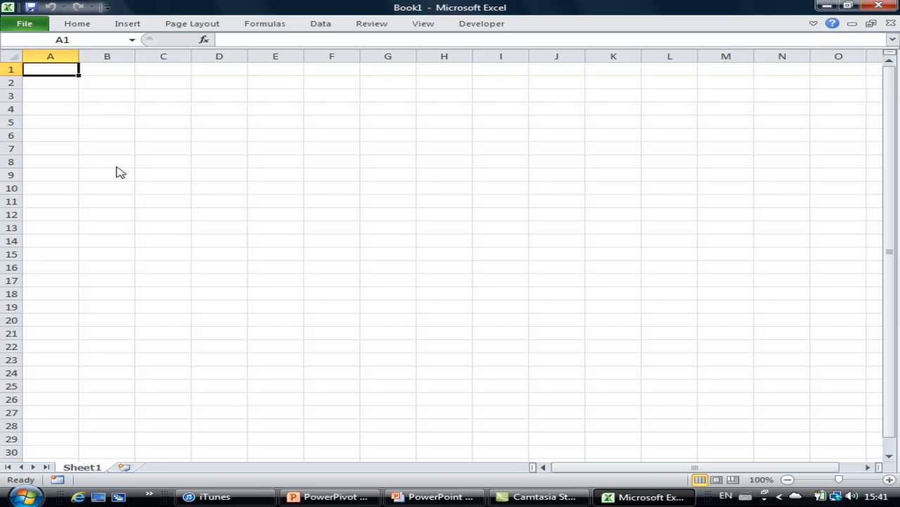
mouse_move(396, 187)
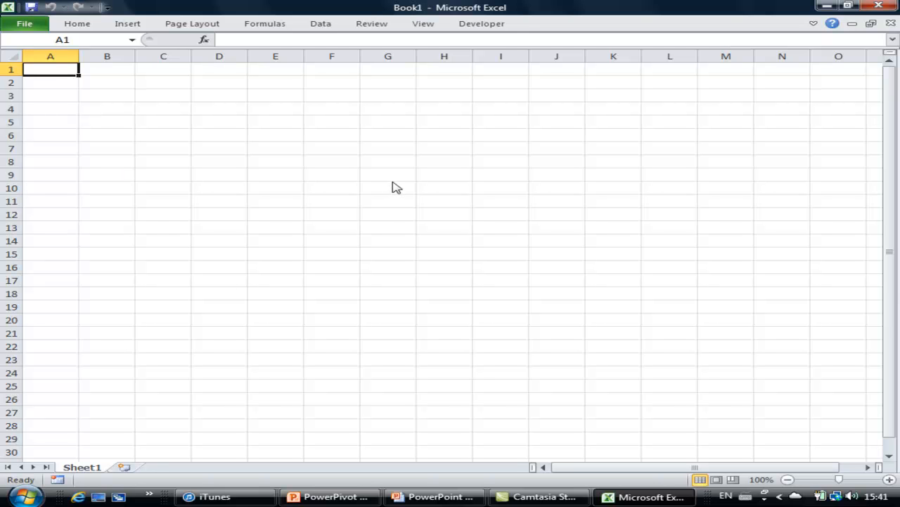
mouse_move(501, 55)
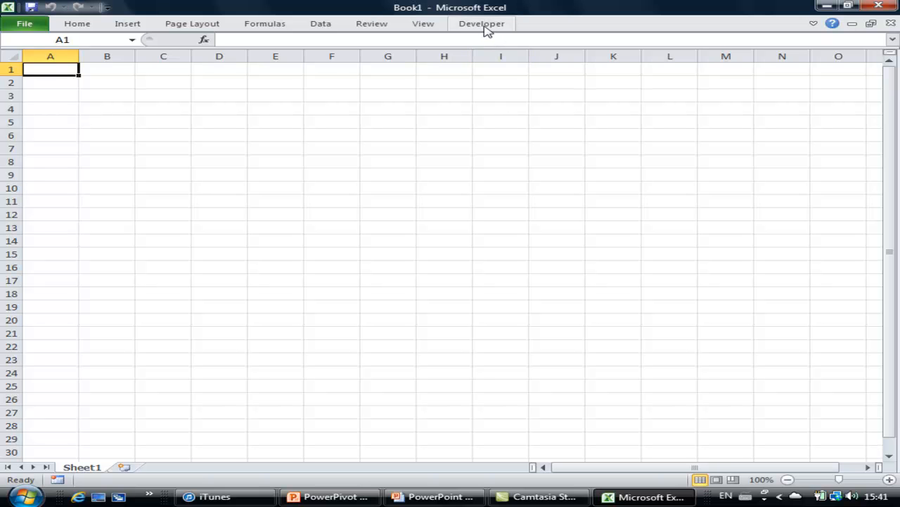
Open COM Add-Ins from the Developer tab to manage the PowerPivot for Excel add-in
click(481, 23)
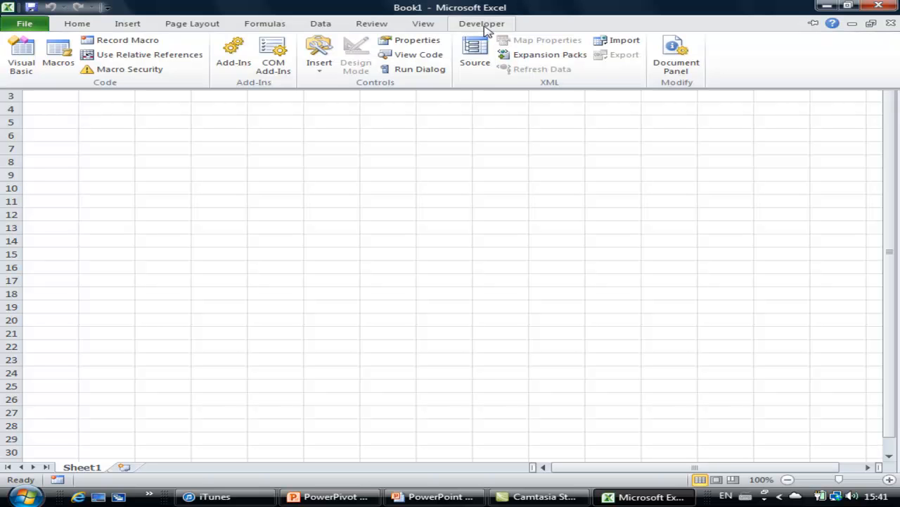
click(272, 56)
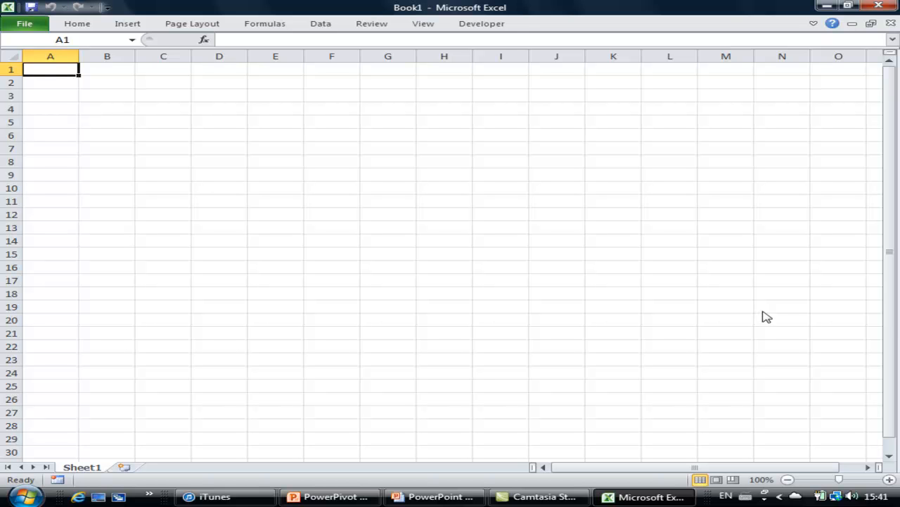
mouse_move(534, 221)
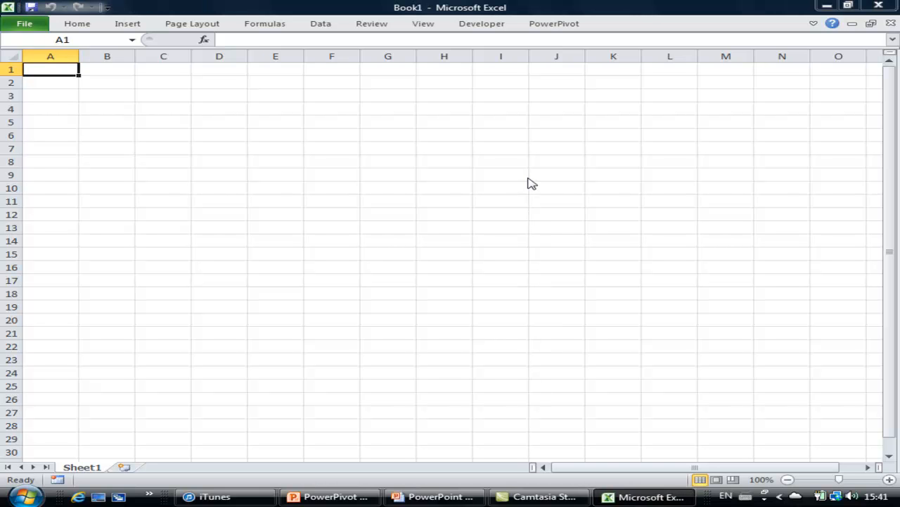
mouse_move(537, 180)
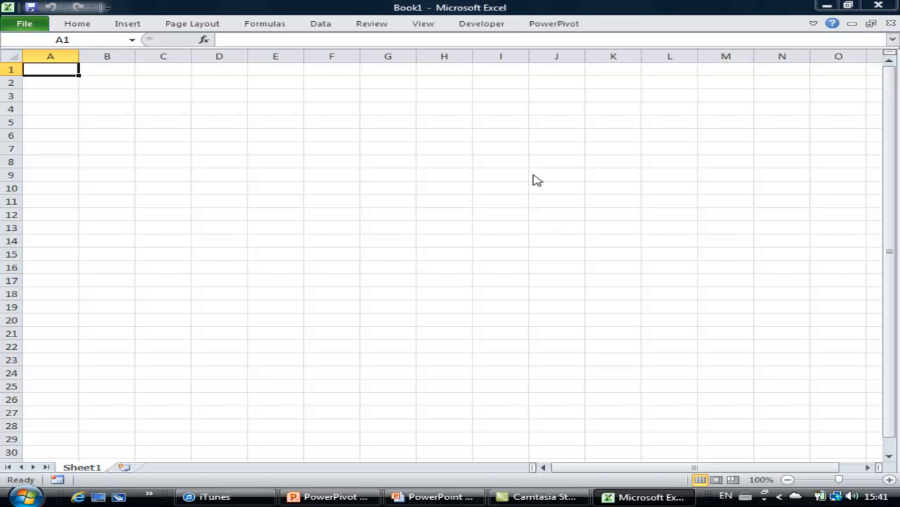
mouse_move(24, 24)
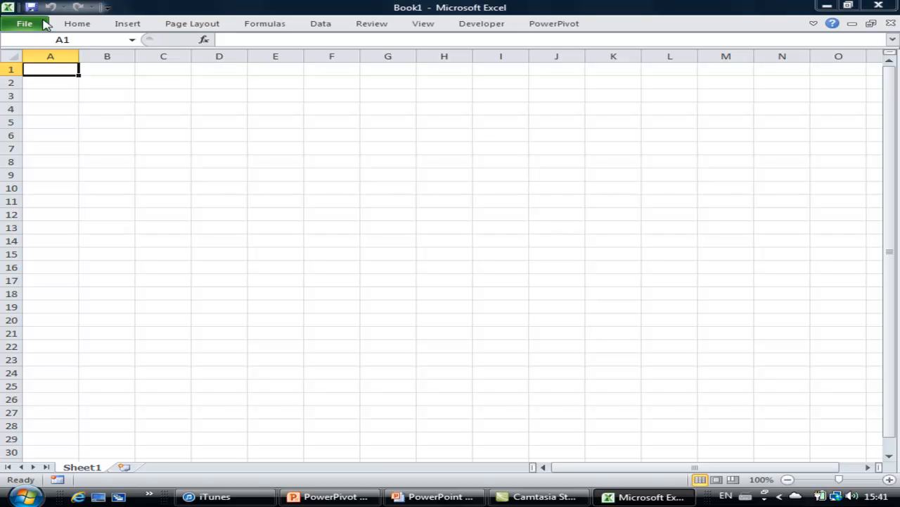
mouse_move(67, 33)
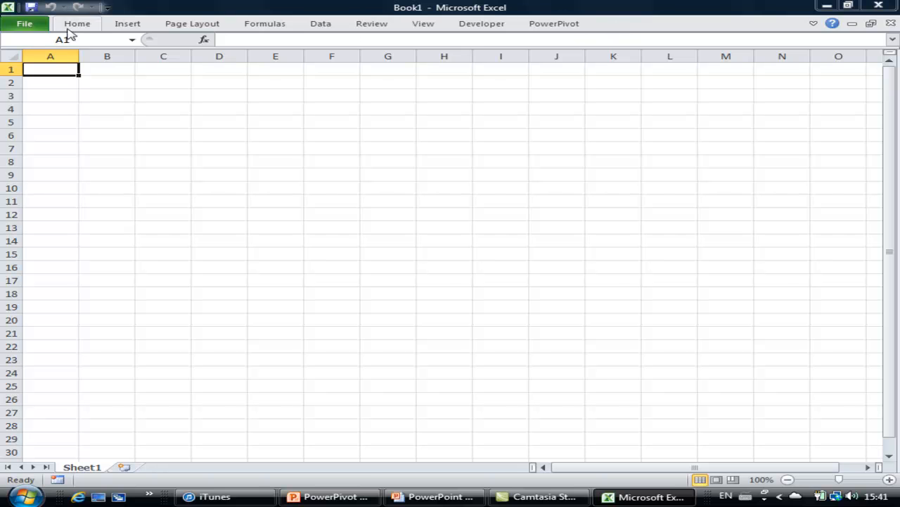
mouse_move(626, 29)
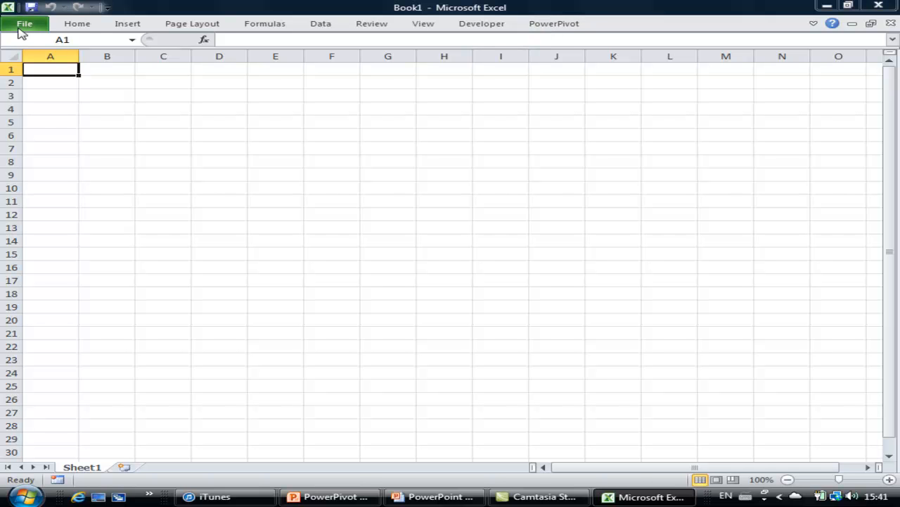
Open GLTrimmedWithSums.xlsx from the File menu's Recent Workbooks list
click(24, 23)
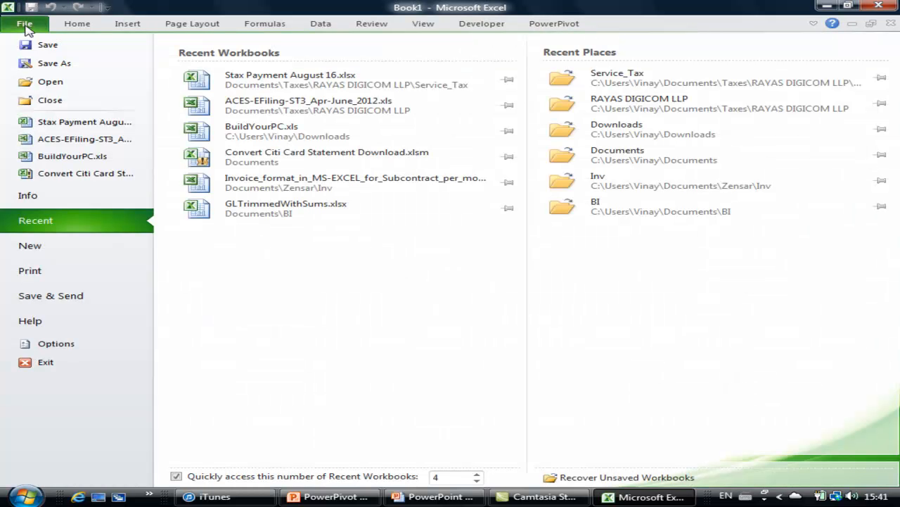
mouse_move(281, 131)
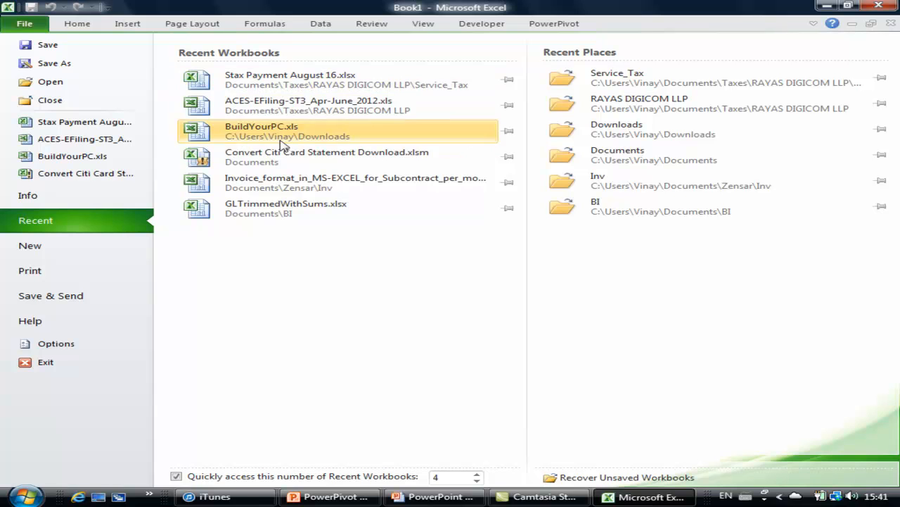
click(285, 203)
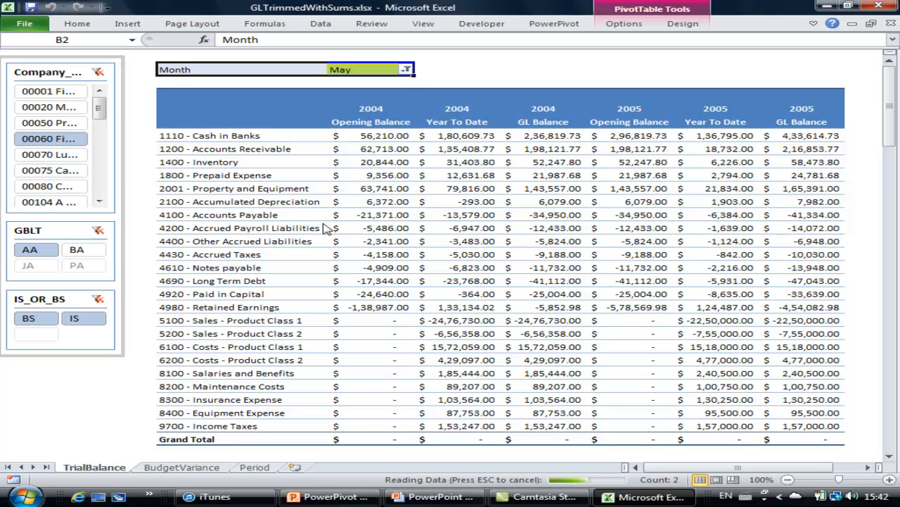
mouse_move(345, 230)
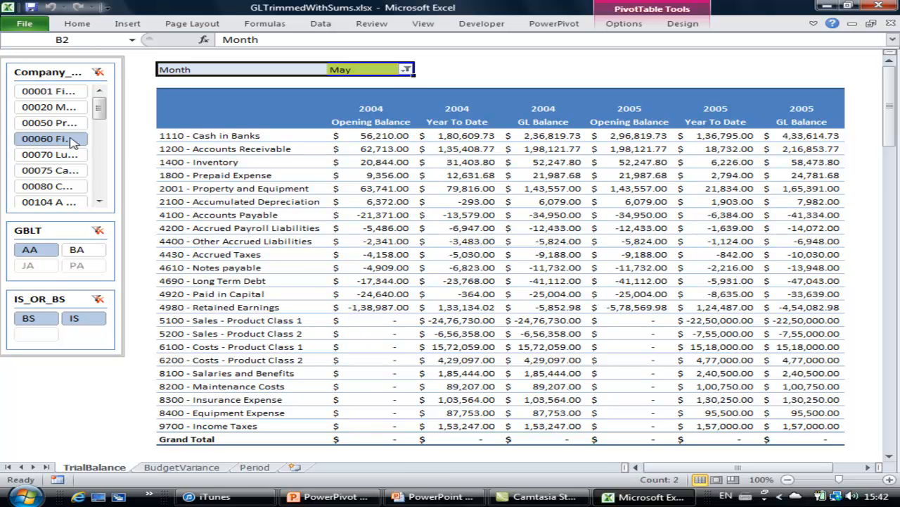
mouse_move(4, 116)
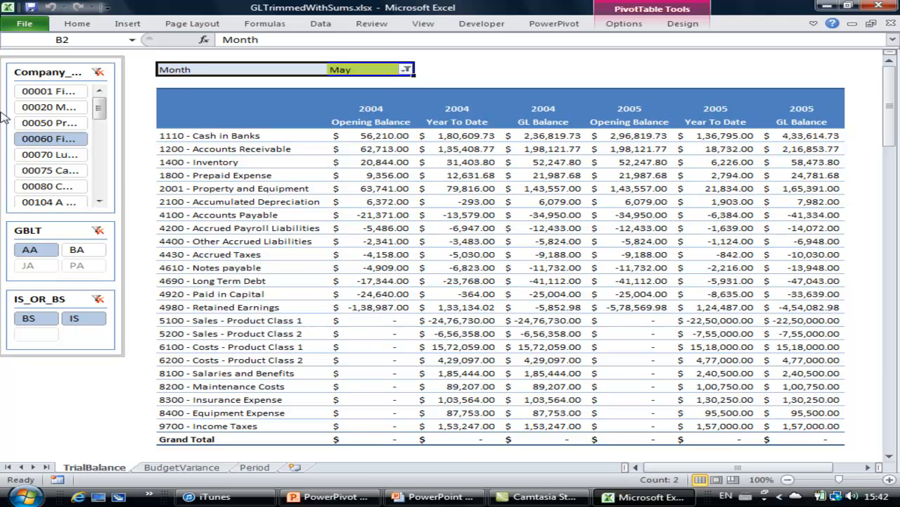
mouse_move(39, 246)
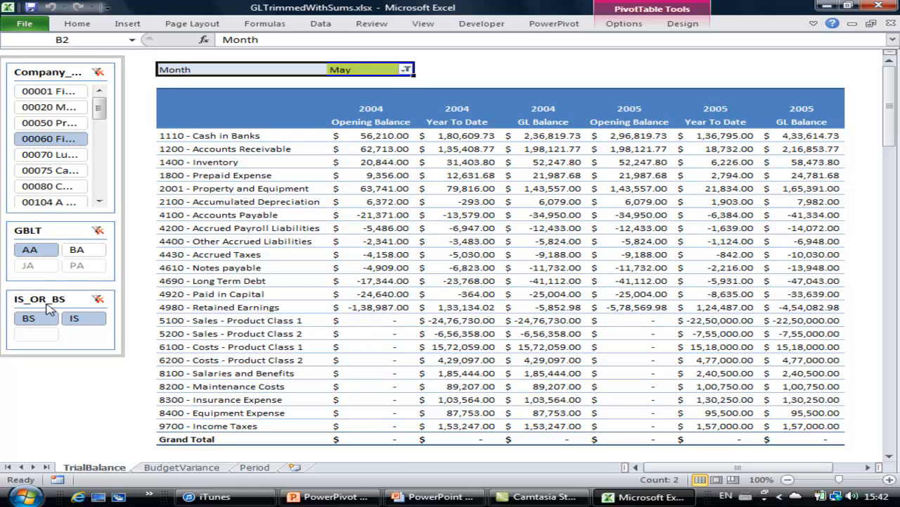
mouse_move(63, 301)
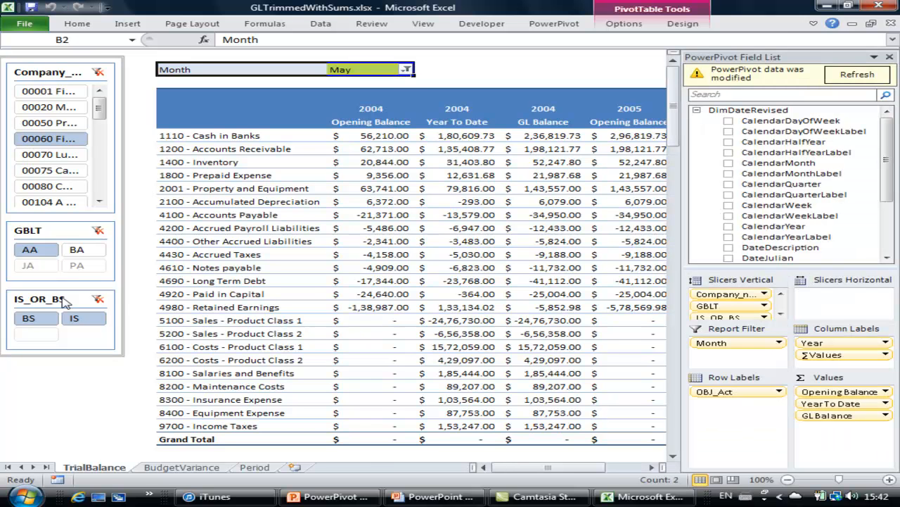
mouse_move(463, 78)
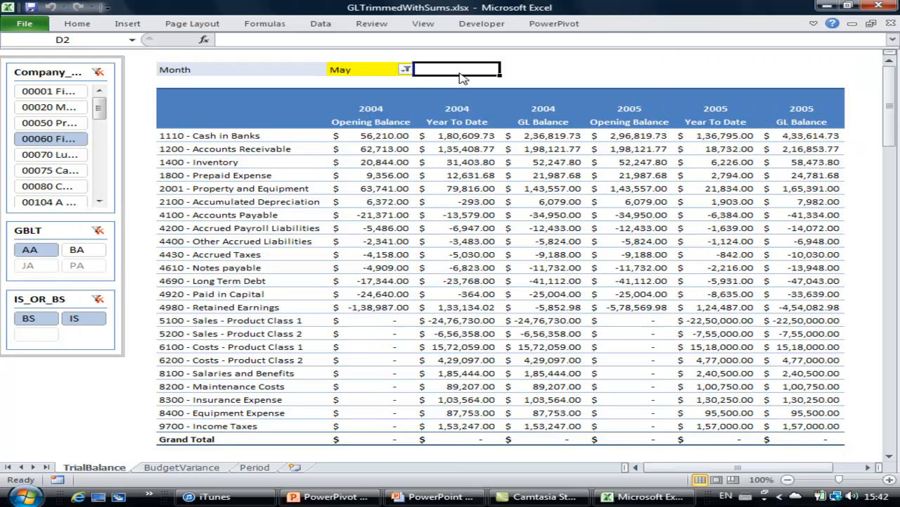
mouse_move(133, 399)
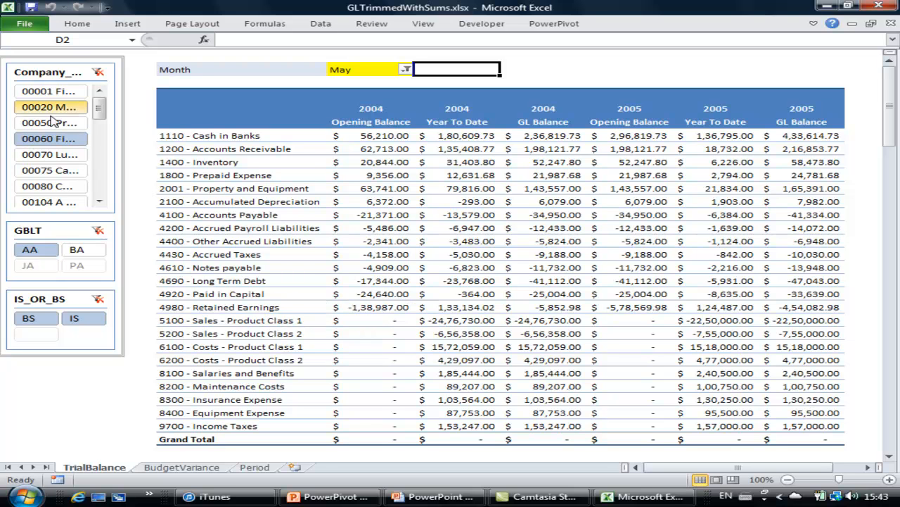
mouse_move(51, 137)
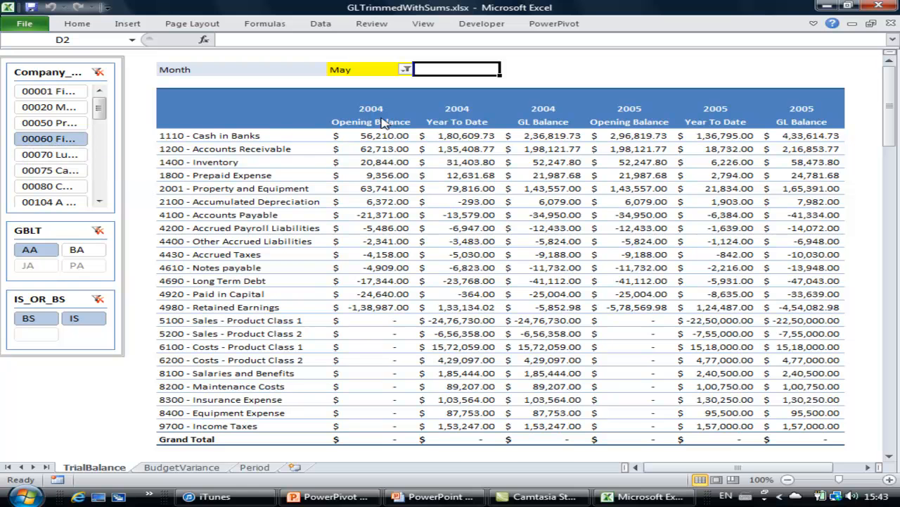
mouse_move(700, 116)
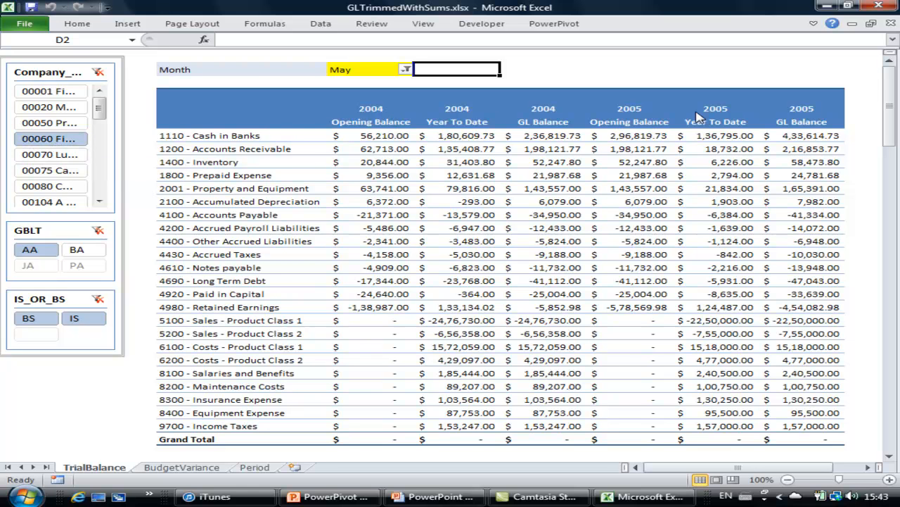
mouse_move(363, 124)
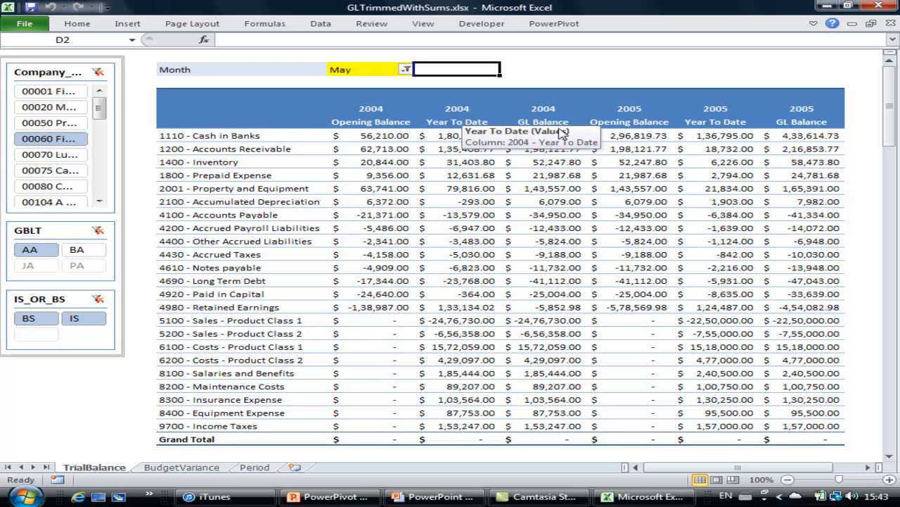
mouse_move(559, 135)
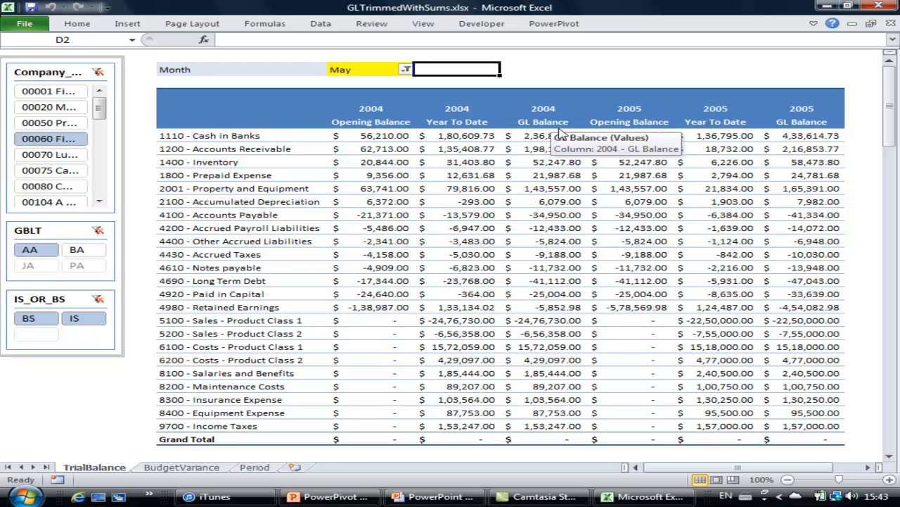
mouse_move(195, 211)
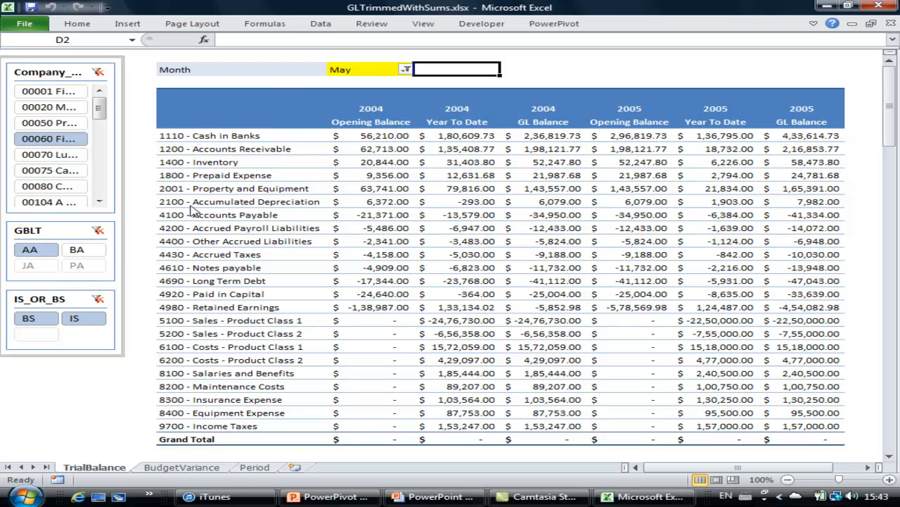
mouse_move(184, 315)
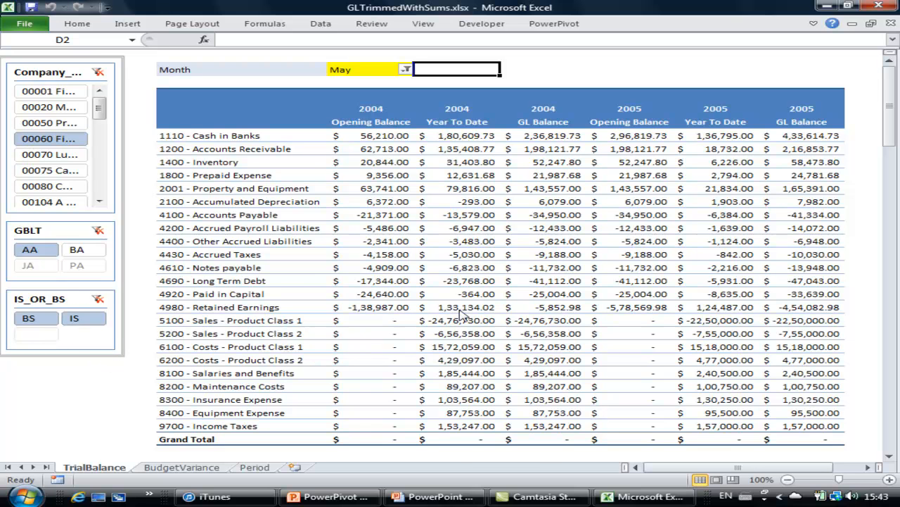
mouse_move(125, 313)
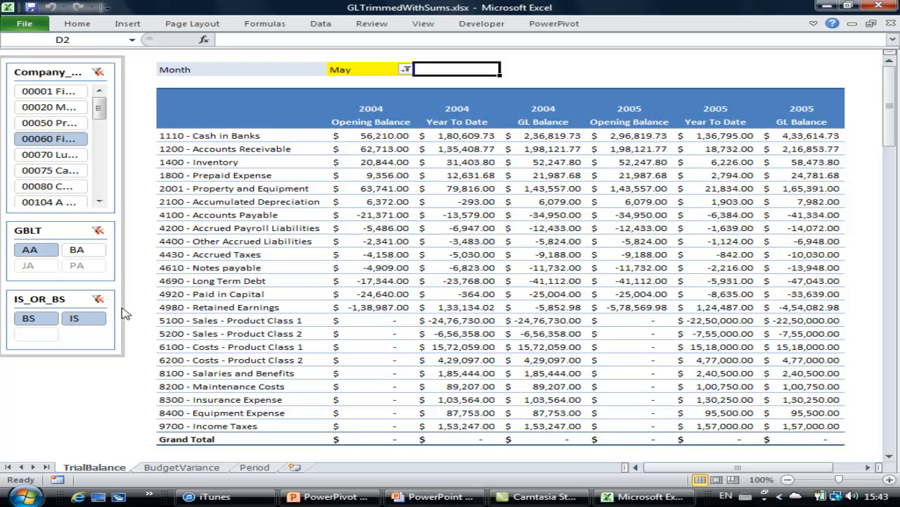
mouse_move(363, 81)
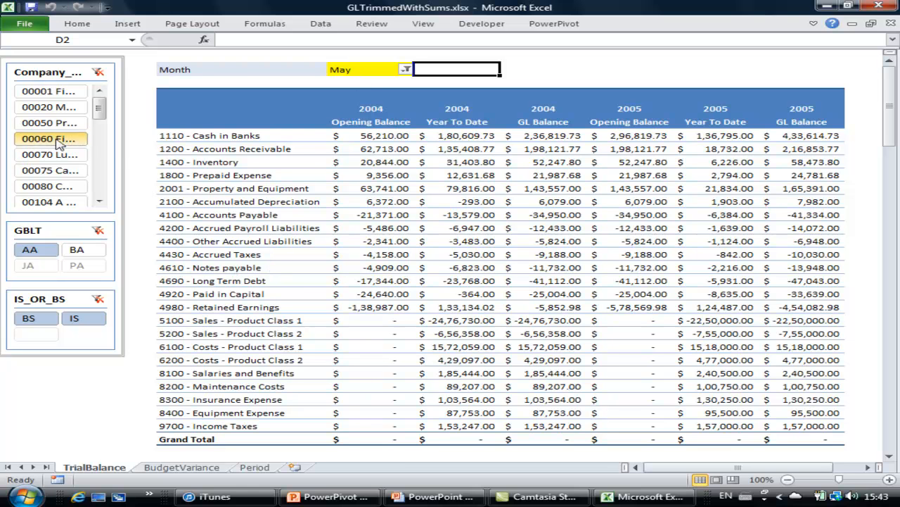
mouse_move(49, 123)
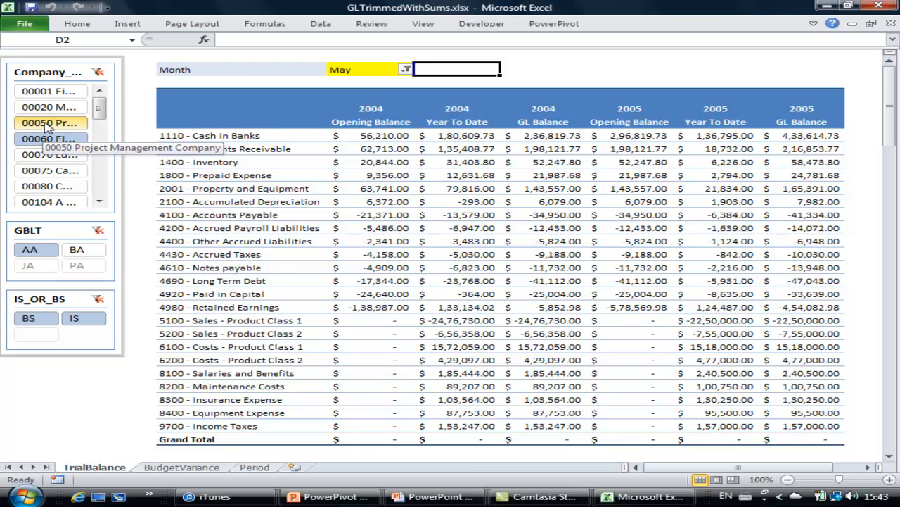
Filter the trial balance pivot table to company 00050 with the Company slicer
click(49, 122)
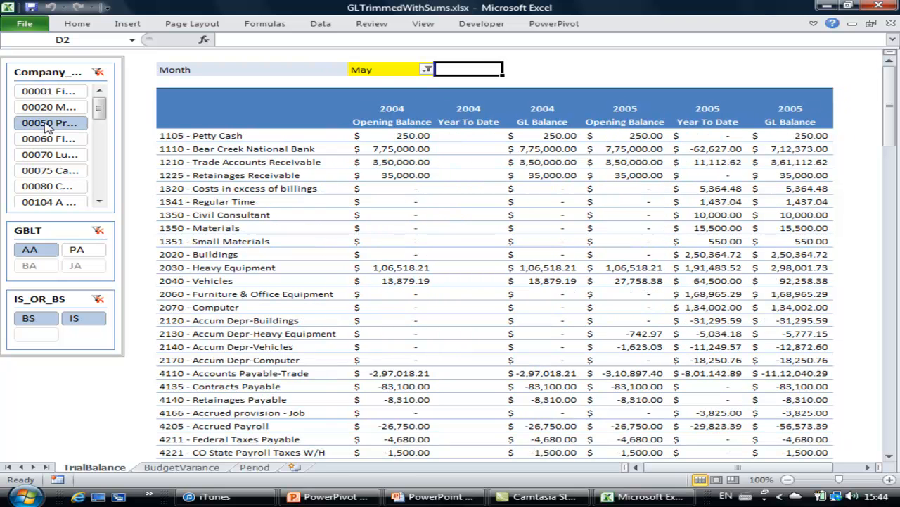
scroll(down, 3)
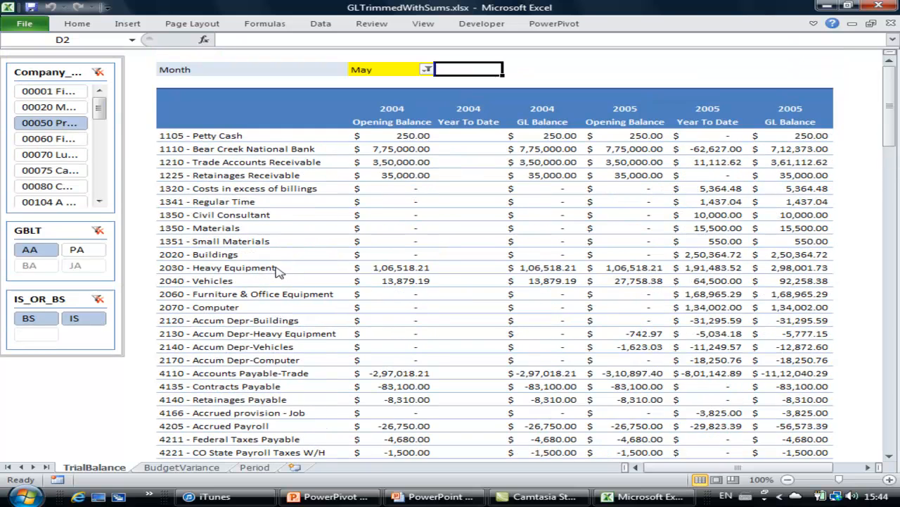
mouse_move(274, 271)
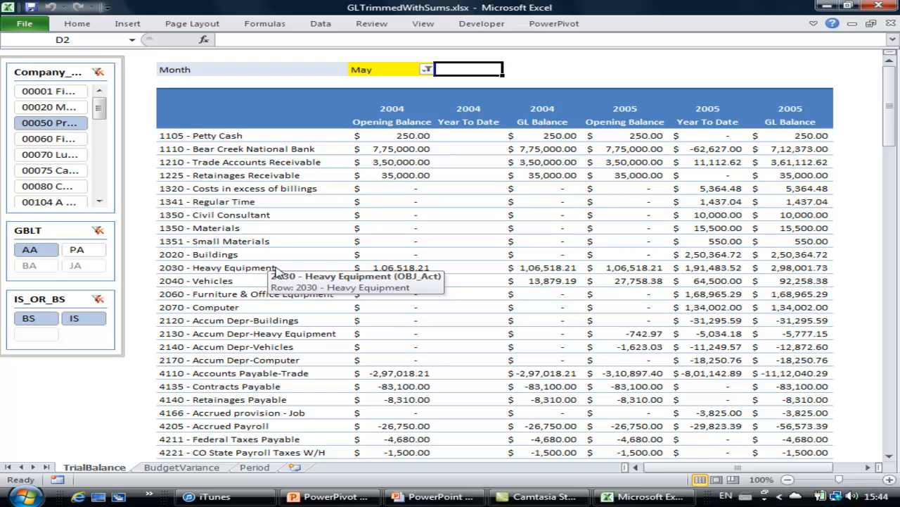
mouse_move(183, 226)
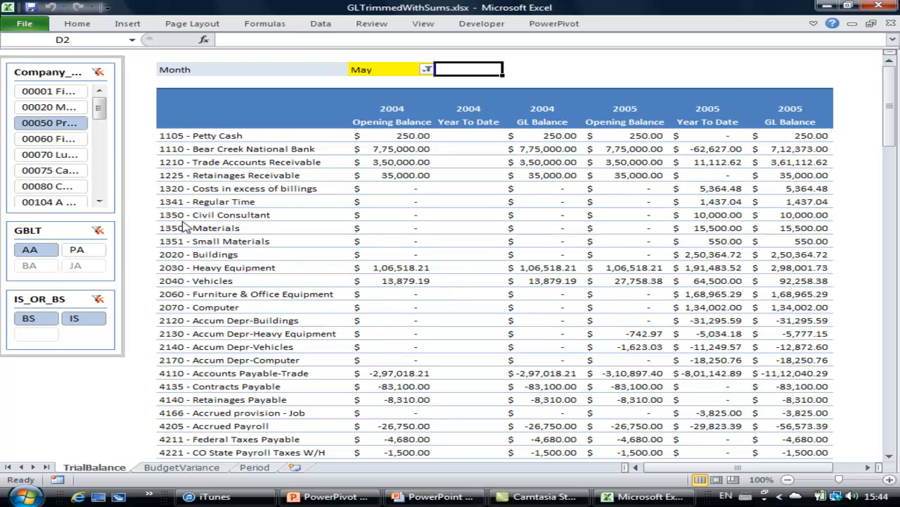
mouse_move(55, 135)
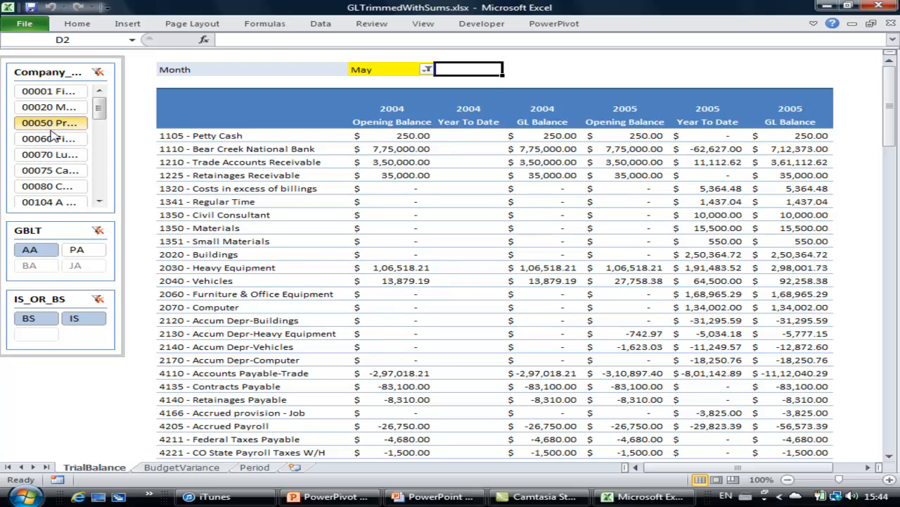
click(51, 138)
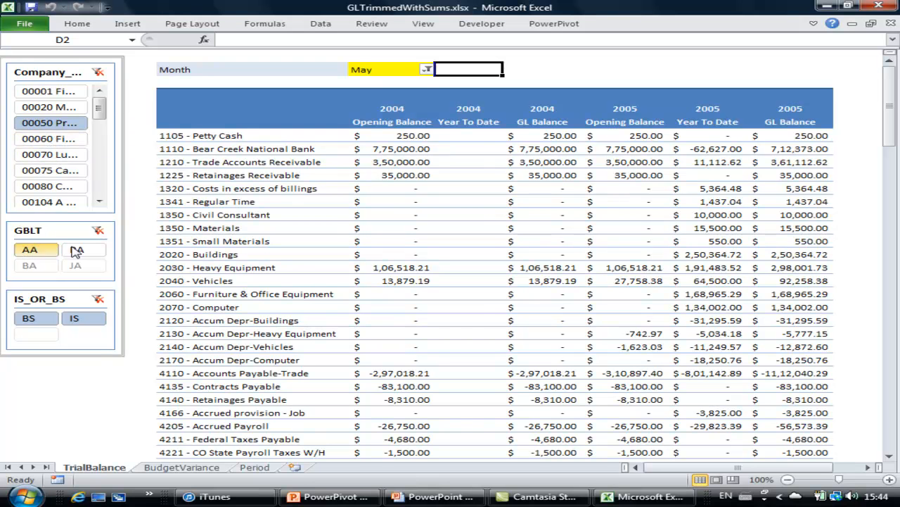
click(83, 250)
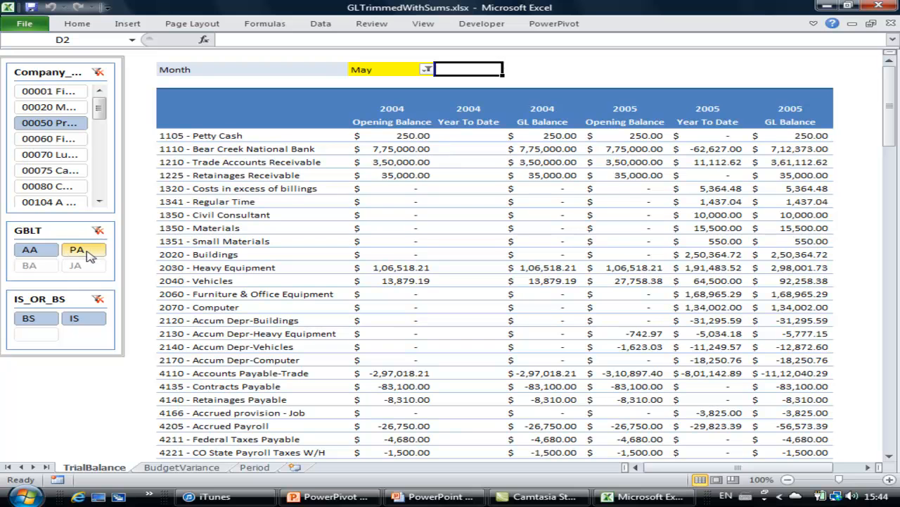
click(77, 249)
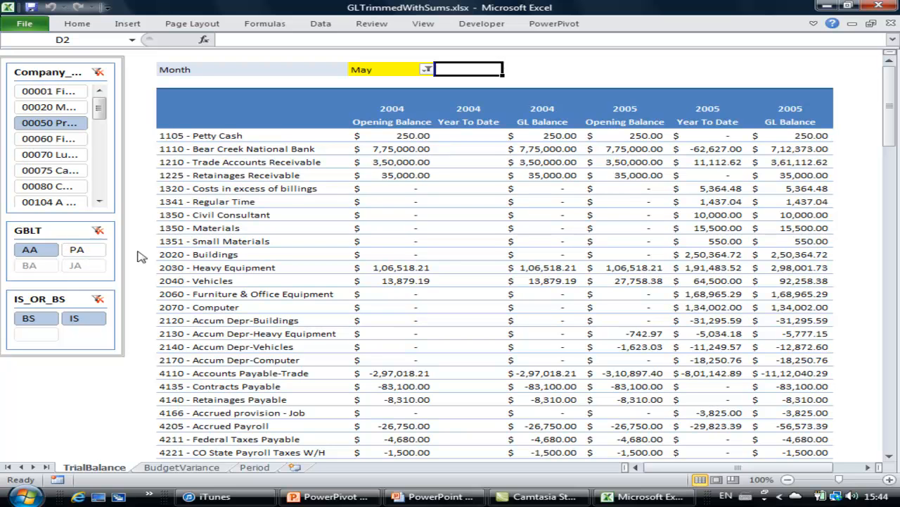
click(76, 249)
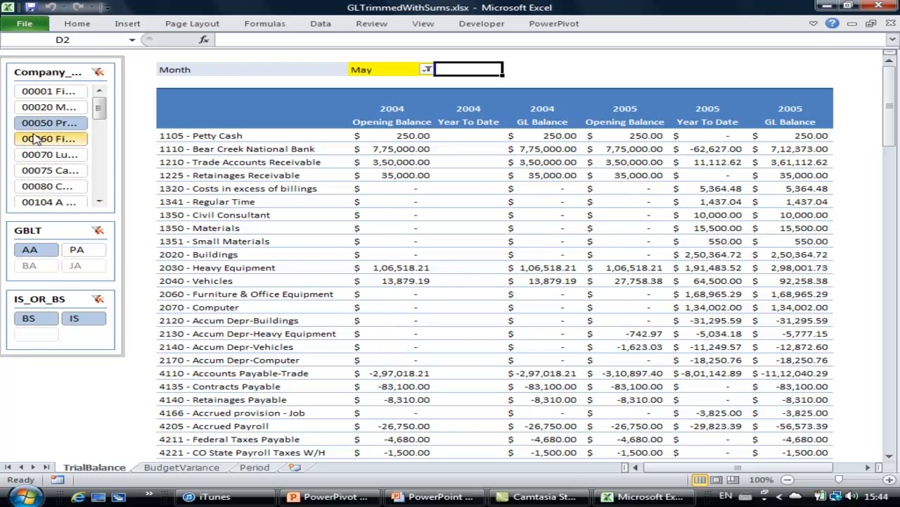
mouse_move(51, 139)
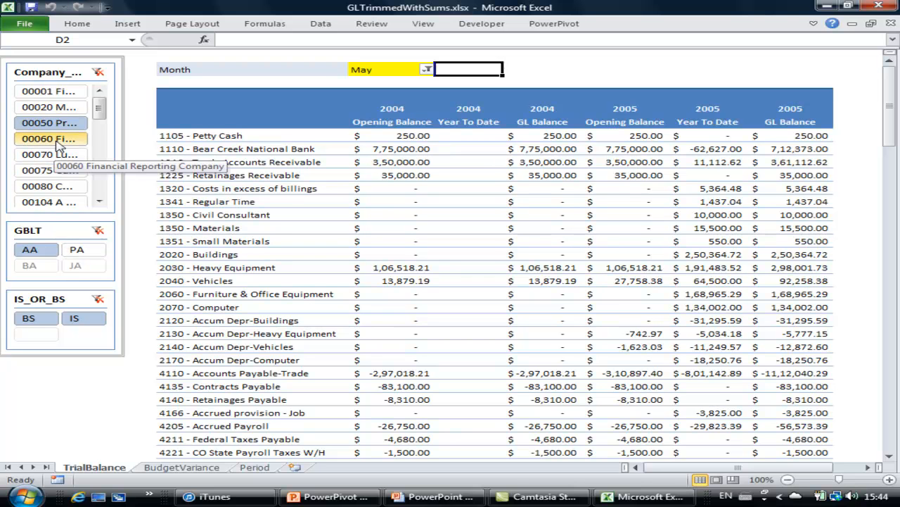
Switch the Company slicer selection to 00060, the Financial Reporting Company
click(51, 139)
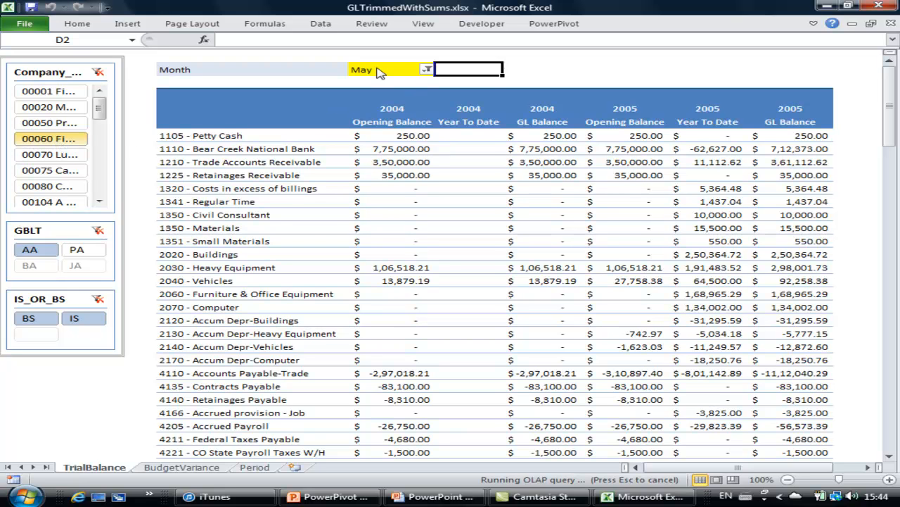
mouse_move(458, 96)
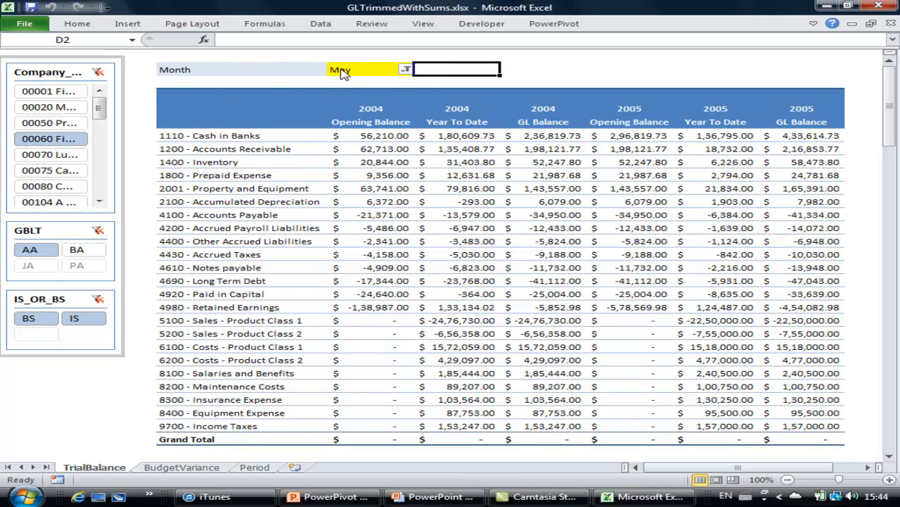
mouse_move(387, 72)
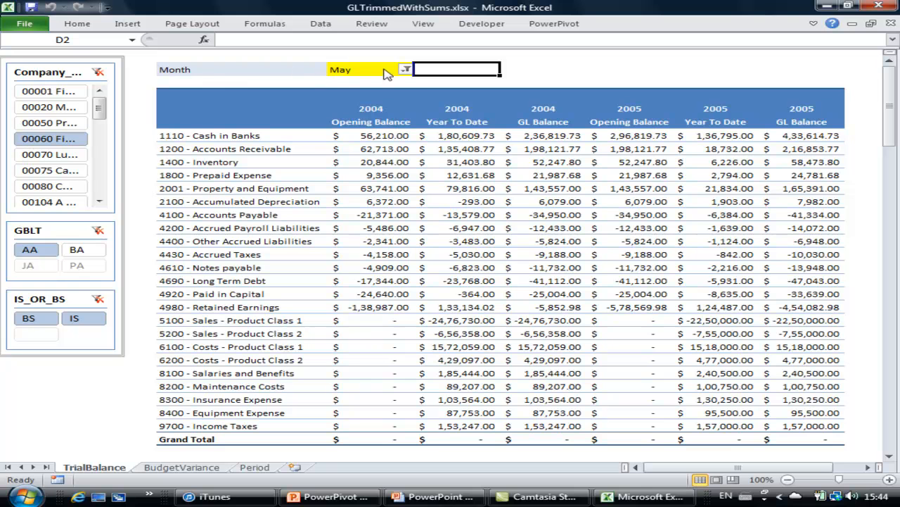
mouse_move(409, 74)
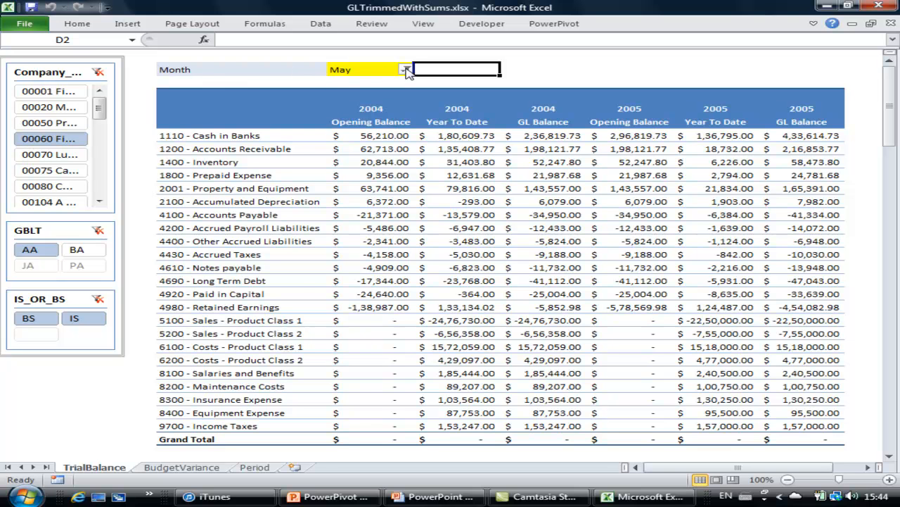
click(405, 69)
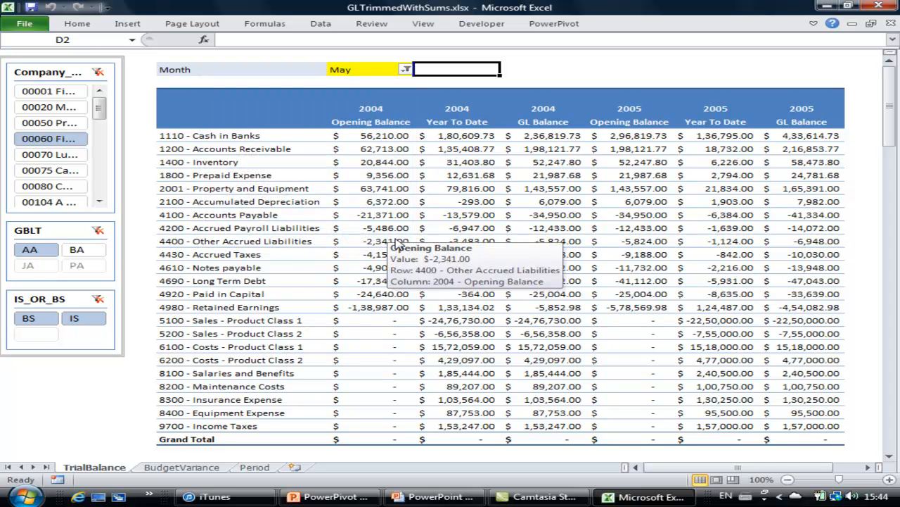
mouse_move(412, 201)
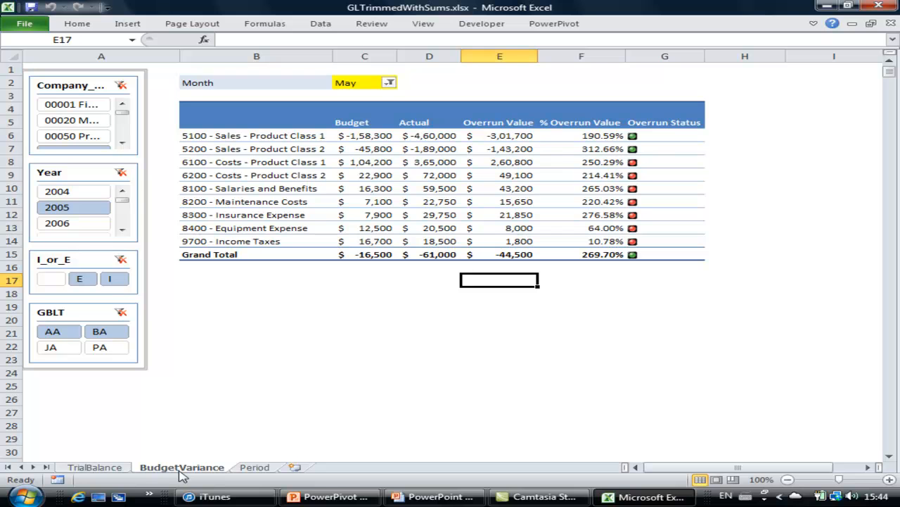
mouse_move(355, 356)
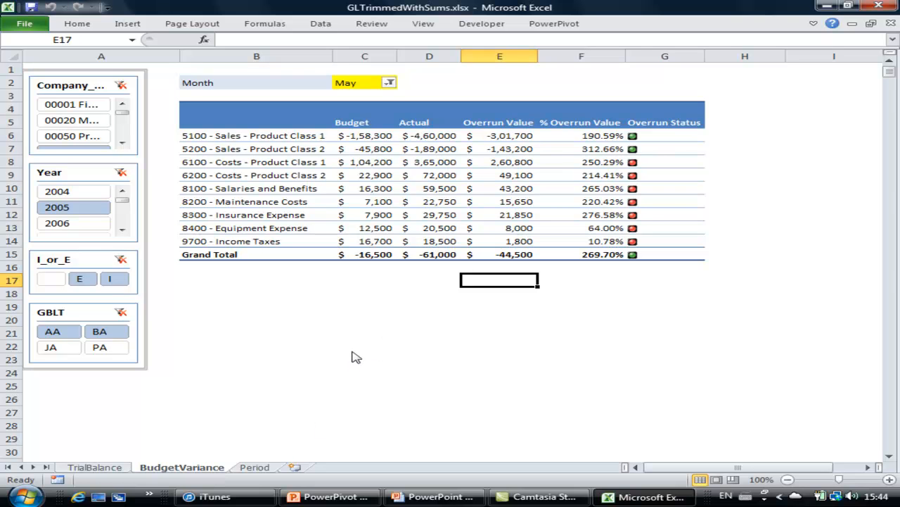
mouse_move(355, 351)
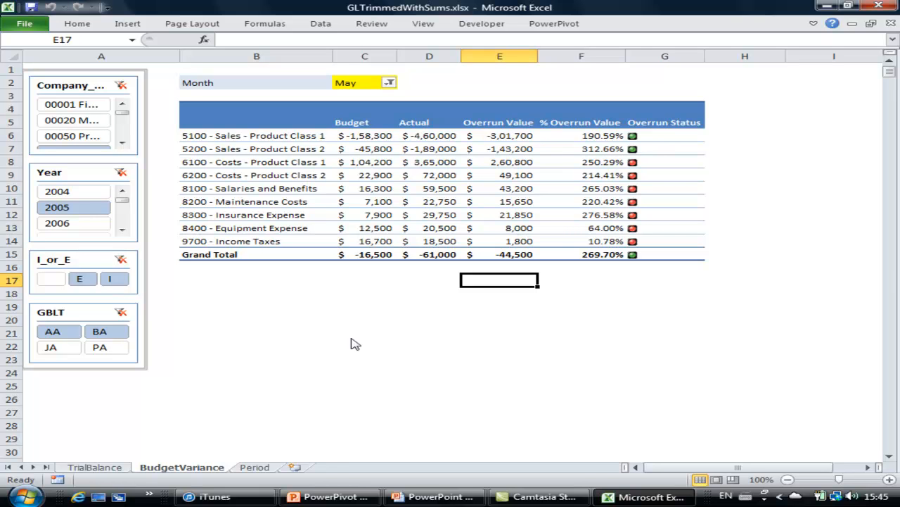
mouse_move(580, 299)
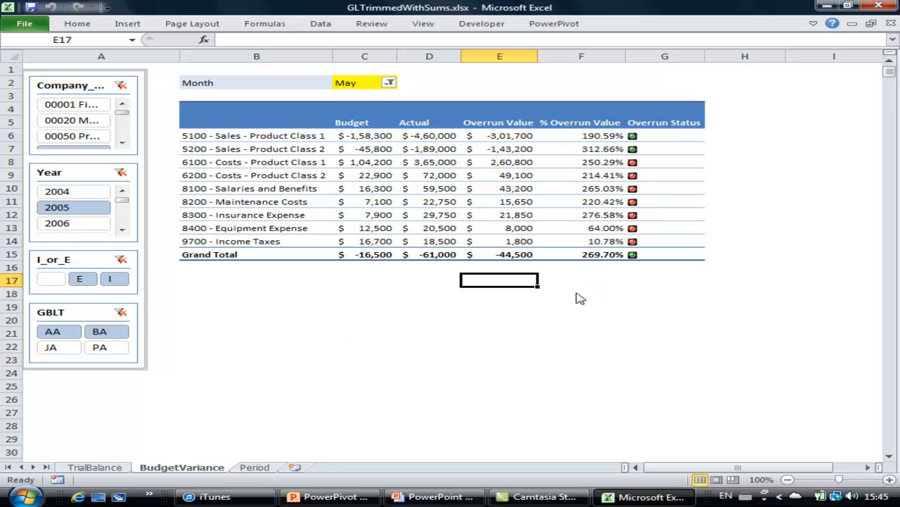
mouse_move(195, 285)
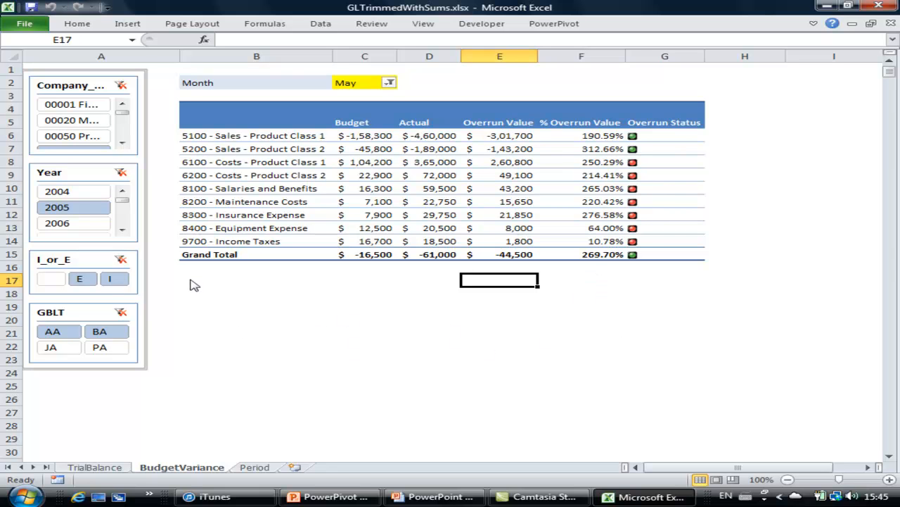
mouse_move(211, 278)
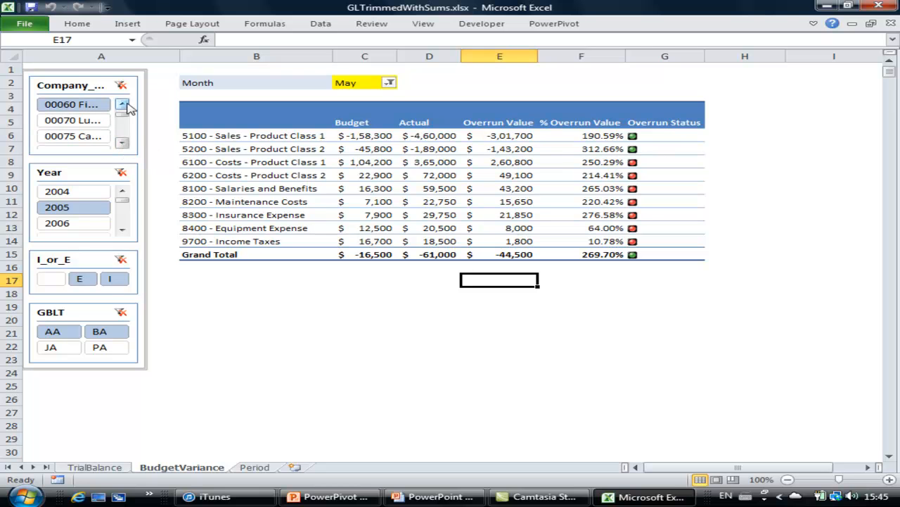
click(122, 104)
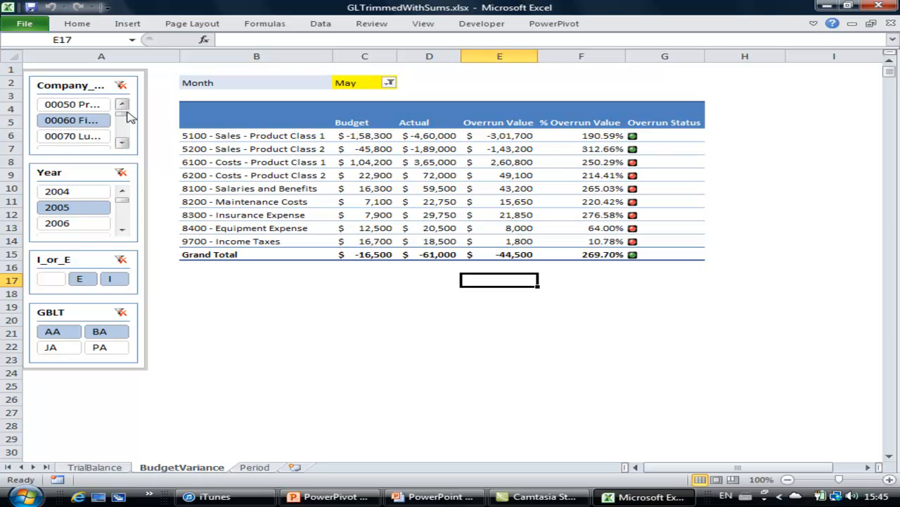
mouse_move(187, 334)
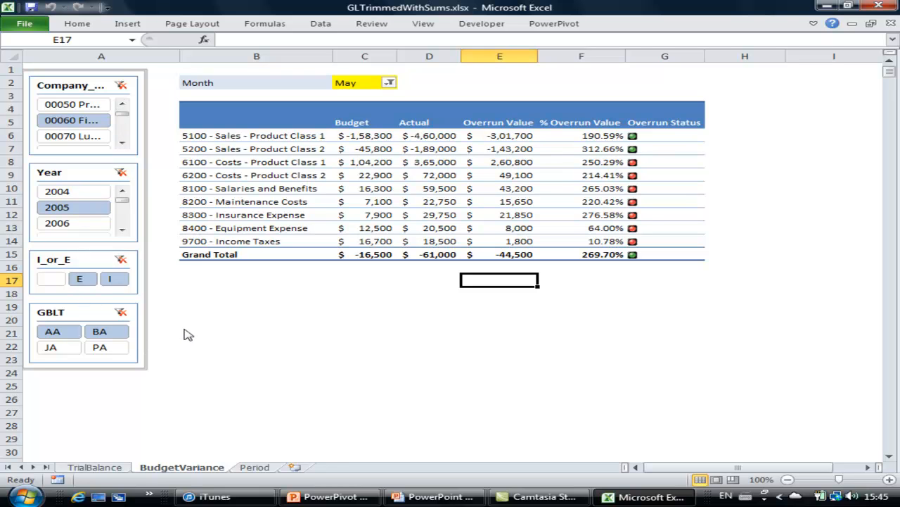
mouse_move(67, 218)
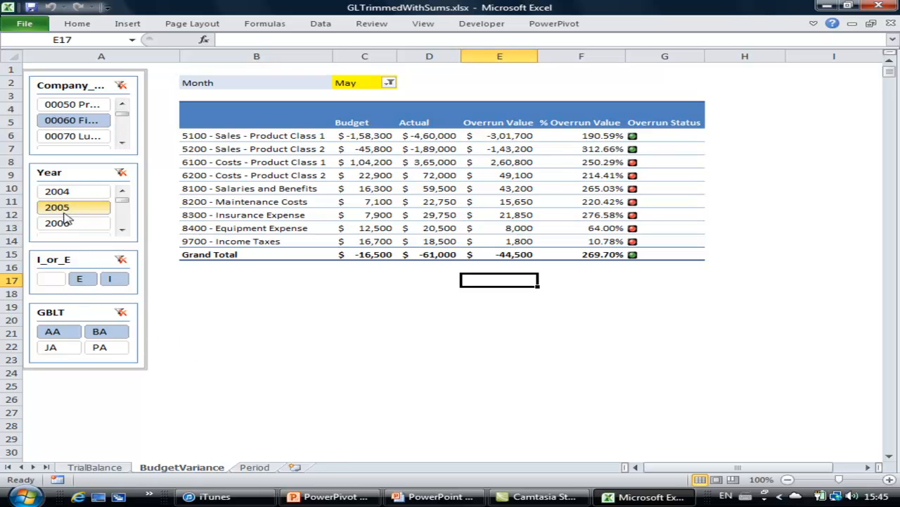
click(100, 347)
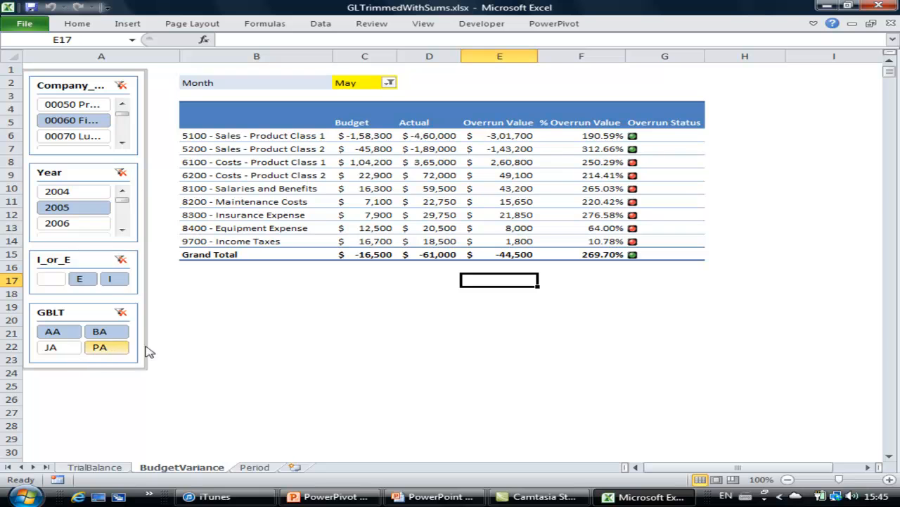
mouse_move(119, 349)
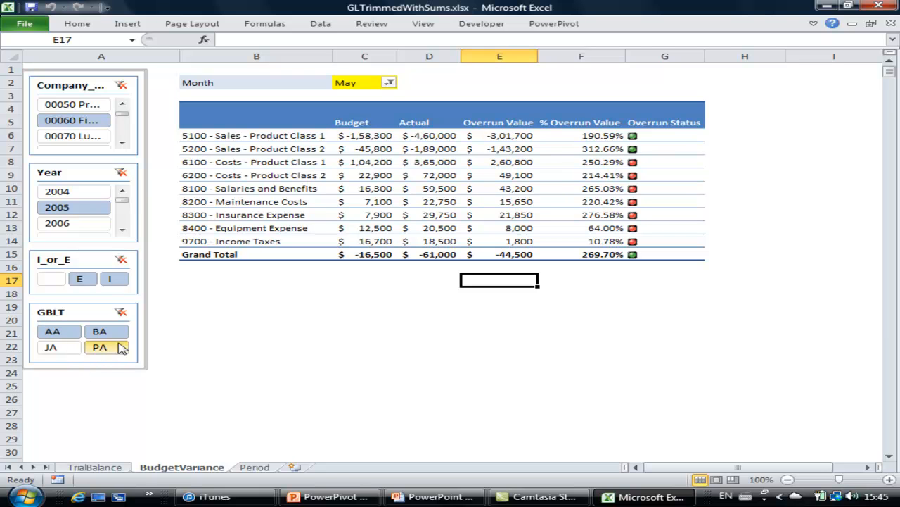
click(100, 347)
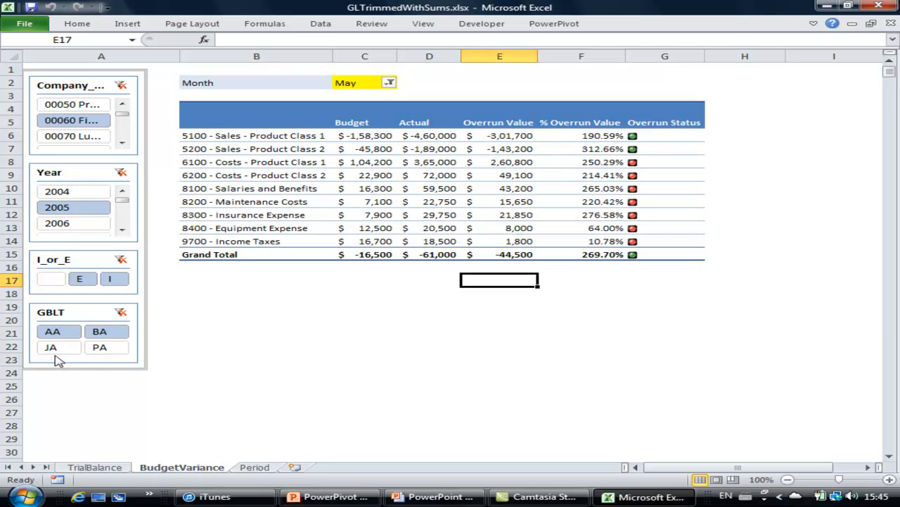
mouse_move(163, 397)
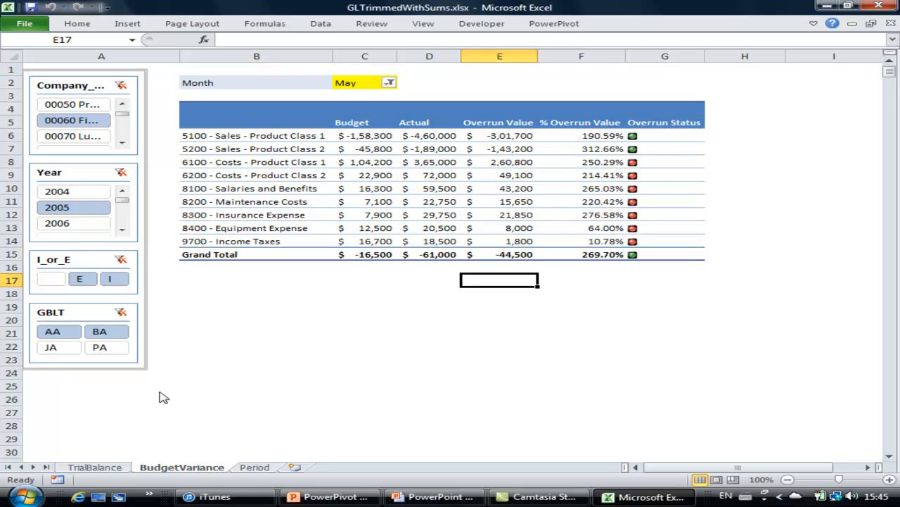
mouse_move(241, 371)
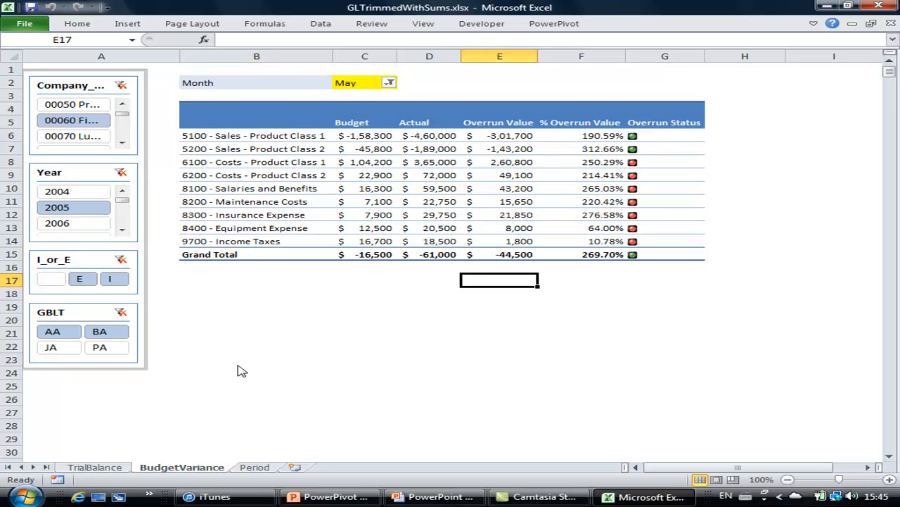
mouse_move(280, 388)
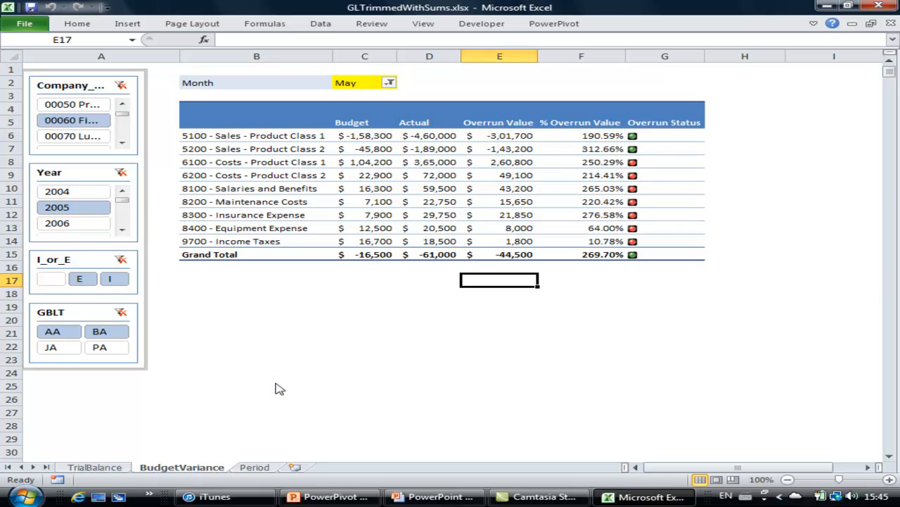
mouse_move(331, 396)
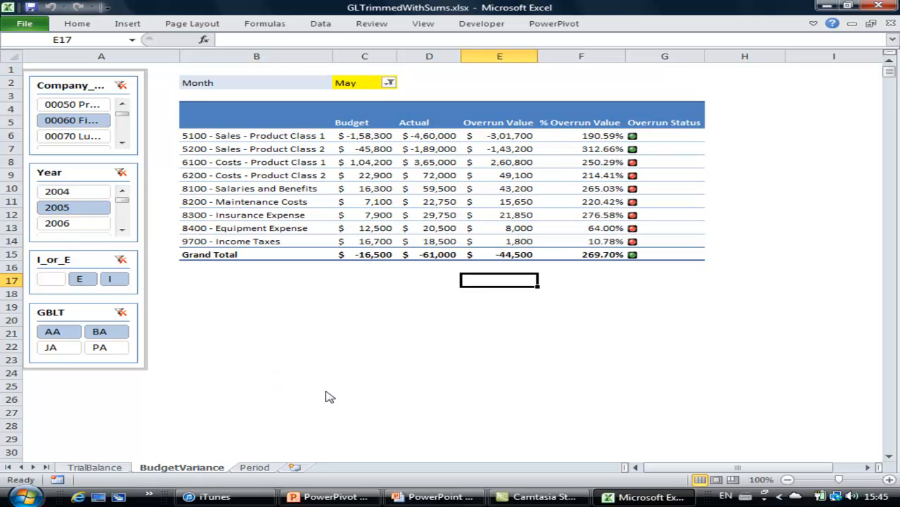
mouse_move(84, 391)
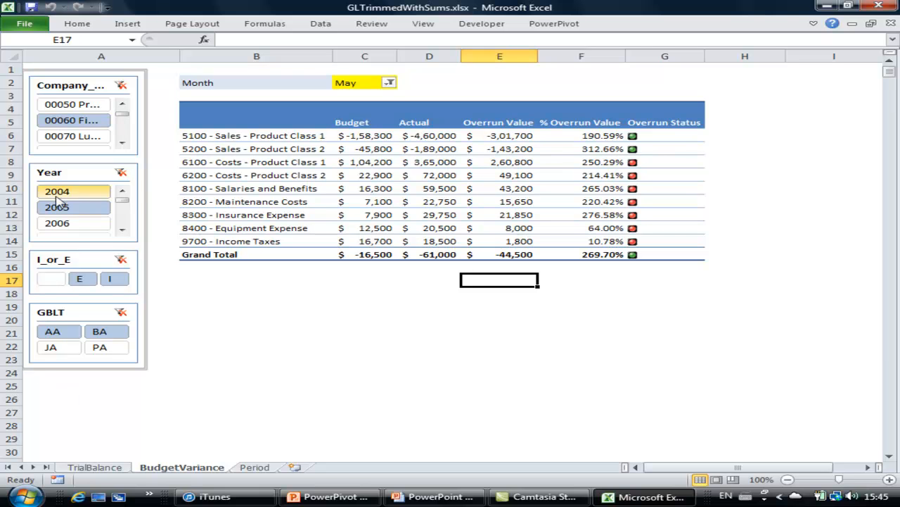
click(73, 207)
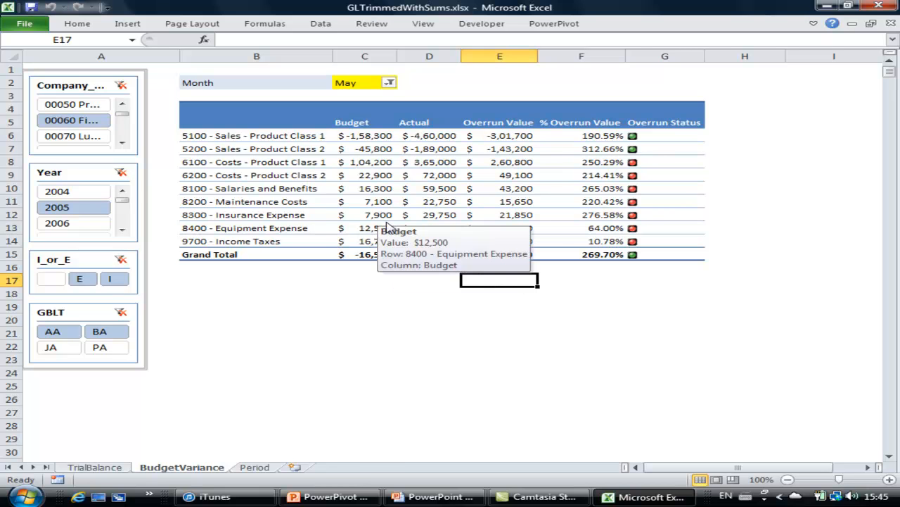
mouse_move(392, 343)
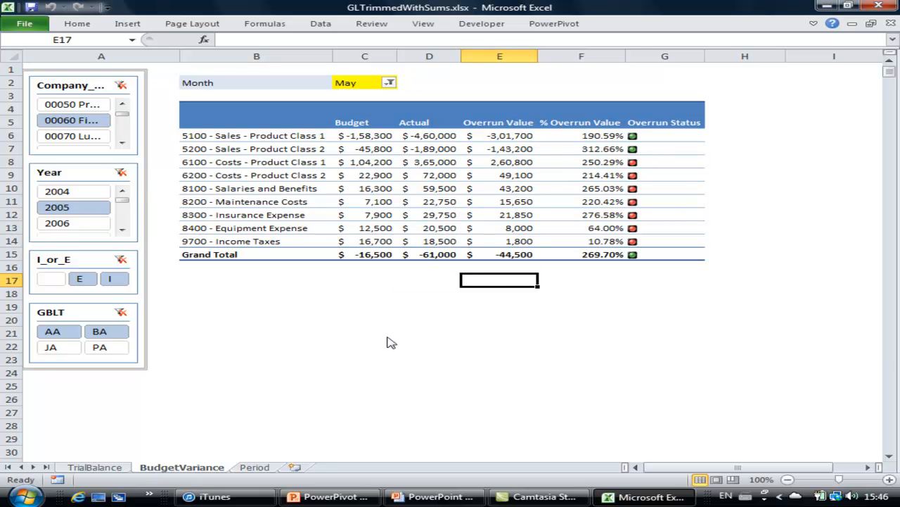
mouse_move(385, 341)
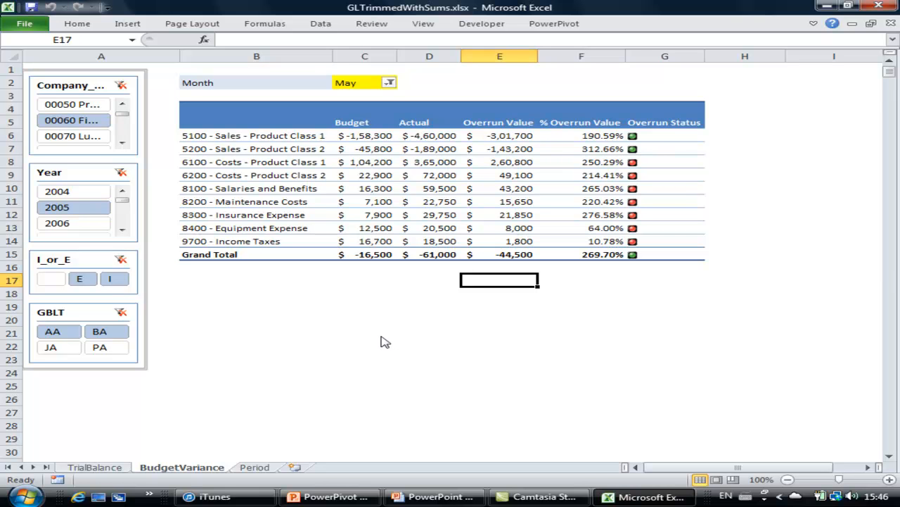
mouse_move(366, 333)
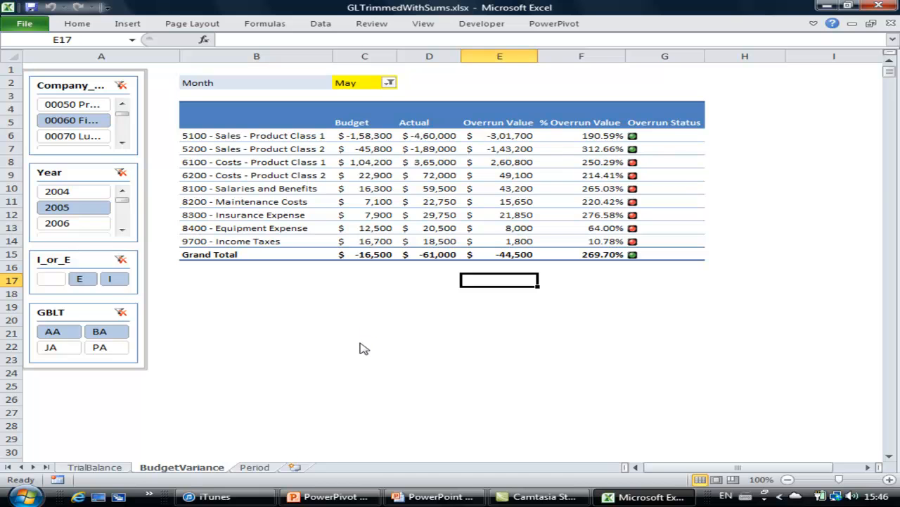
mouse_move(407, 328)
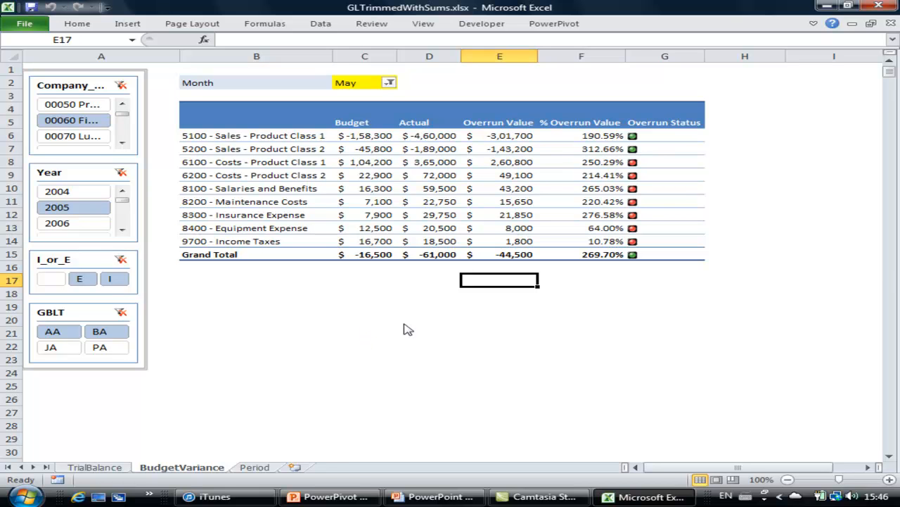
mouse_move(584, 136)
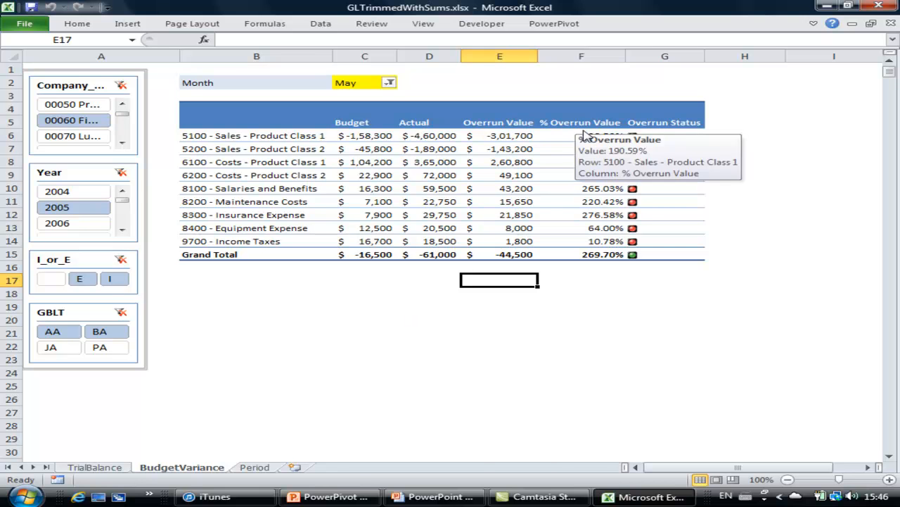
mouse_move(577, 141)
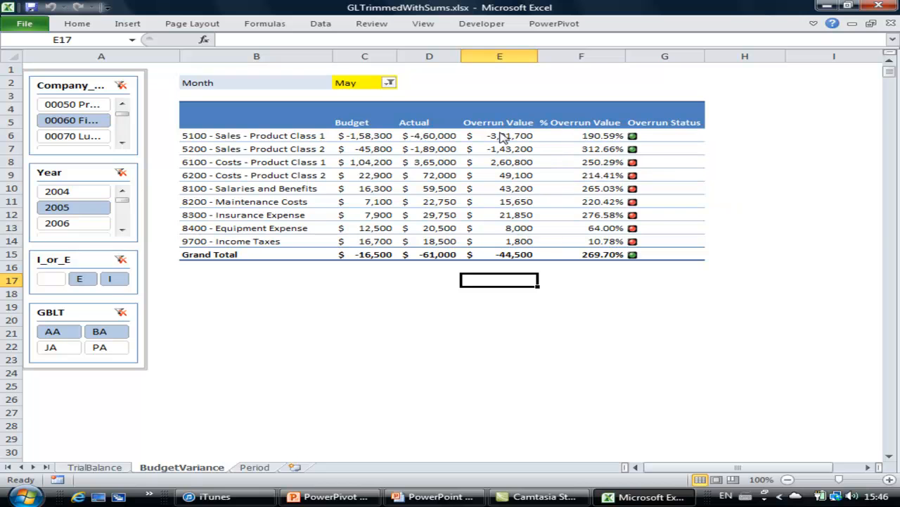
mouse_move(652, 133)
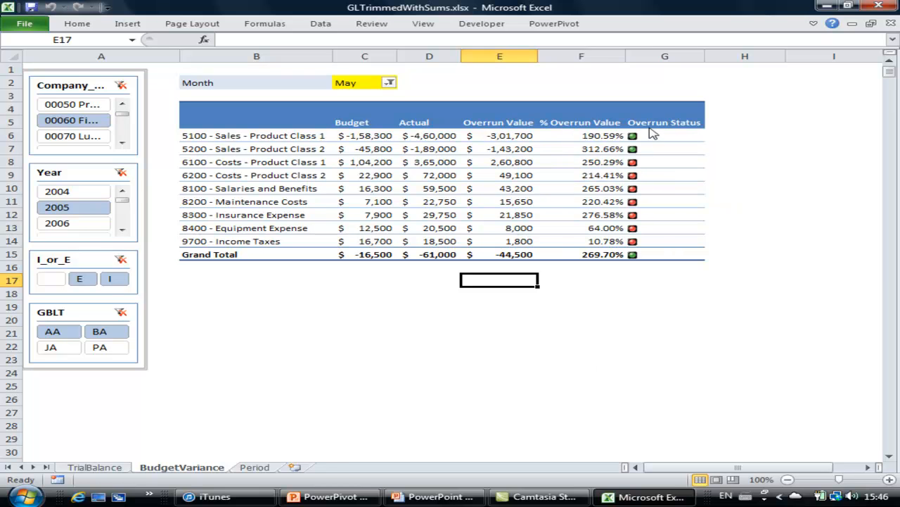
mouse_move(638, 139)
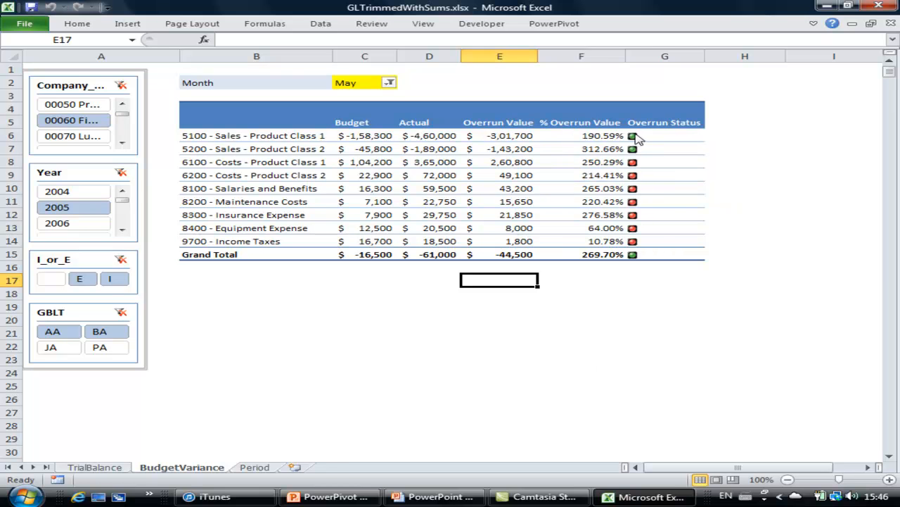
mouse_move(647, 348)
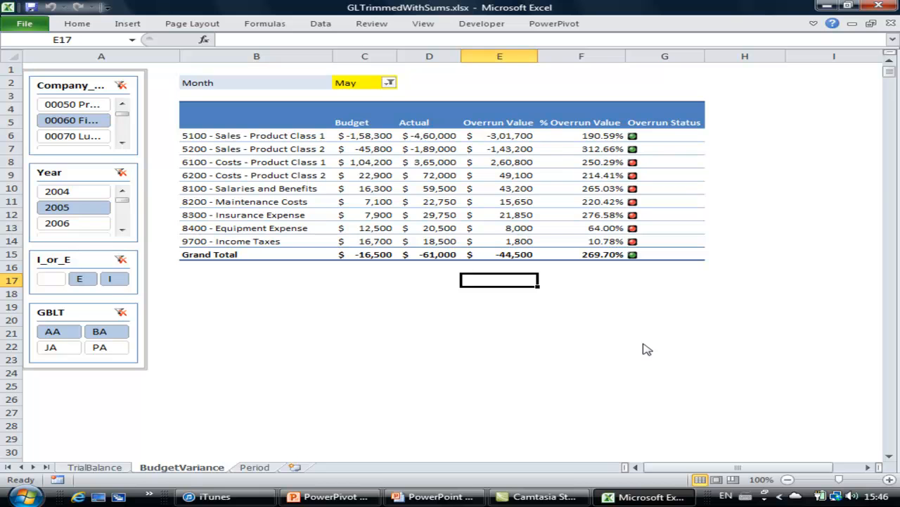
mouse_move(640, 363)
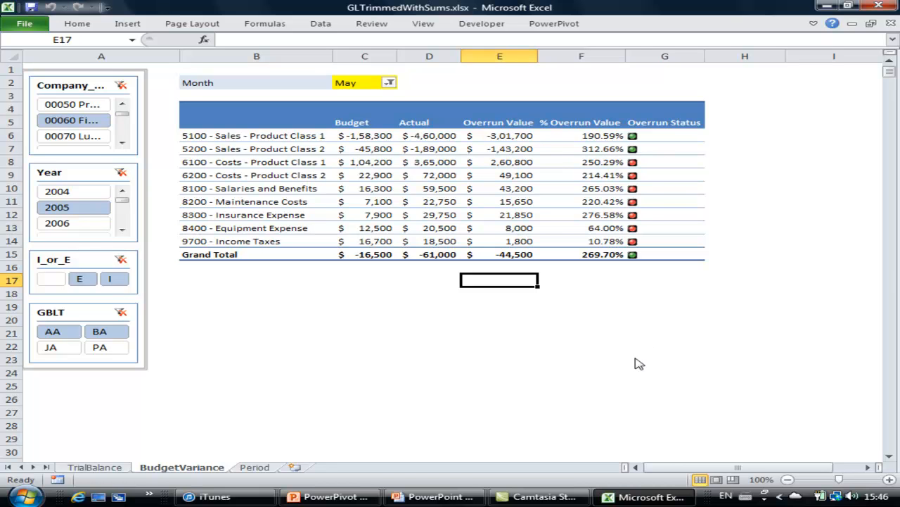
mouse_move(606, 397)
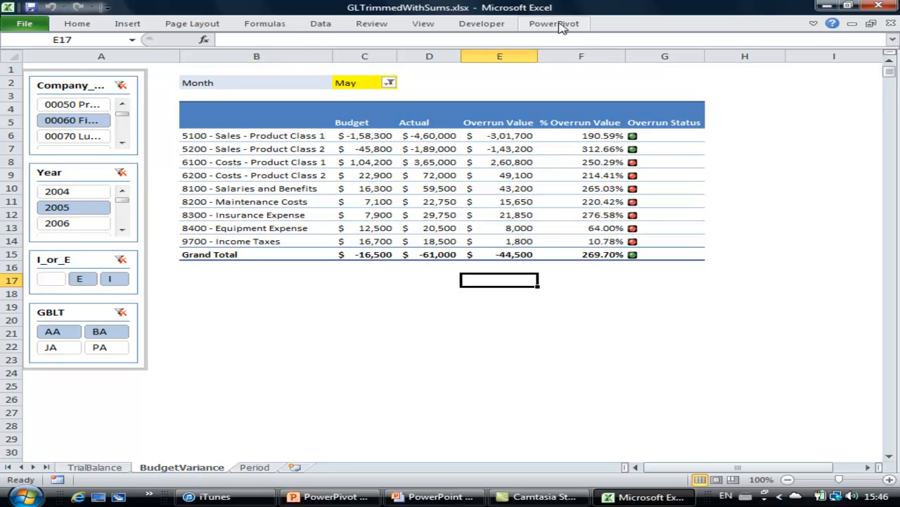
Open the PowerPivot Window from the PowerPivot ribbon tab
click(553, 23)
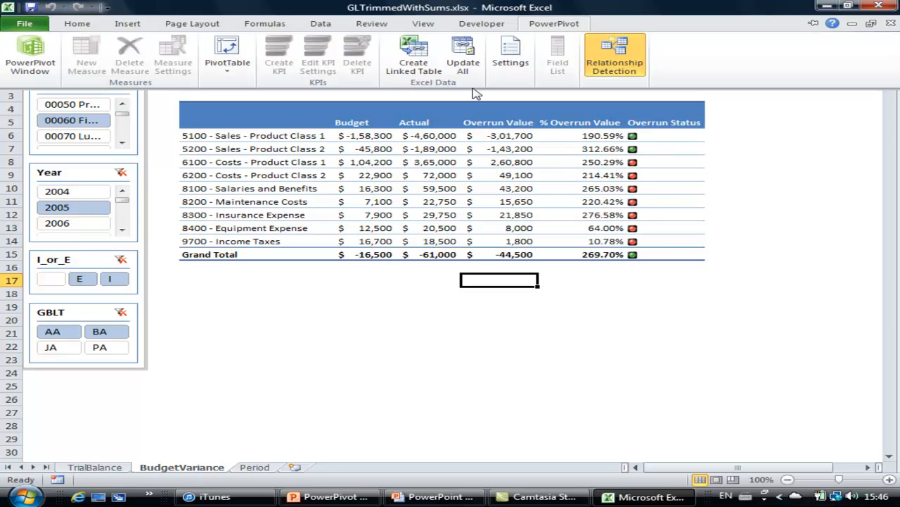
mouse_move(30, 56)
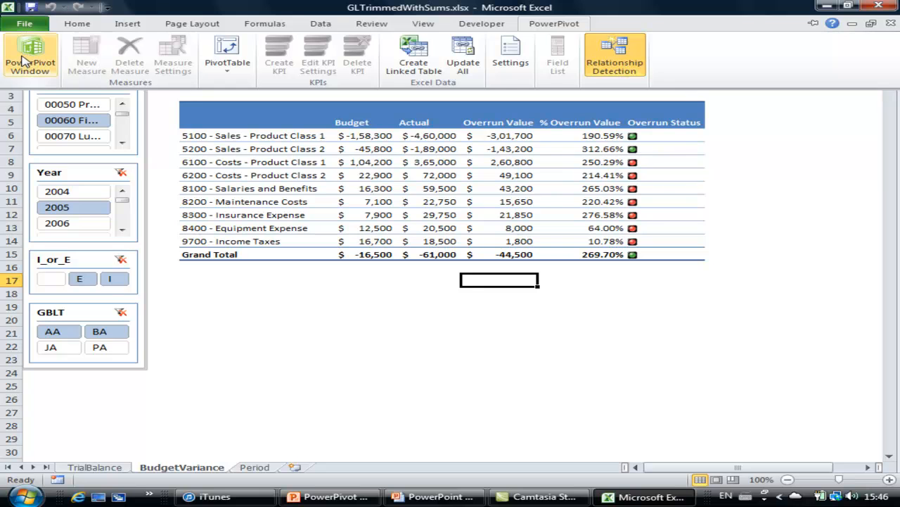
mouse_move(30, 56)
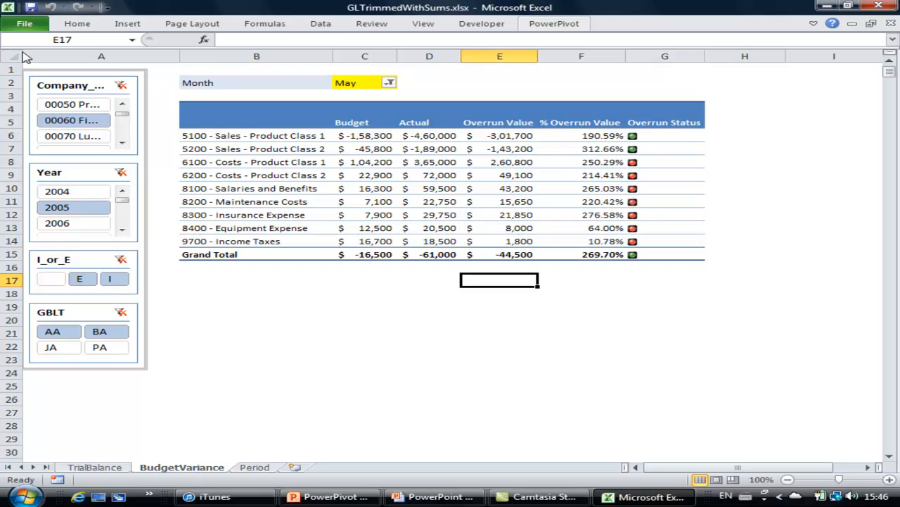
click(554, 23)
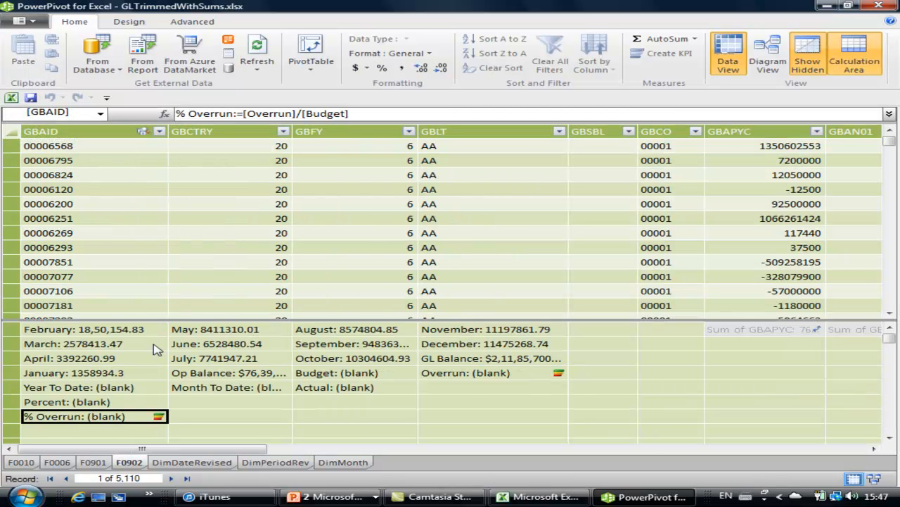
mouse_move(255, 415)
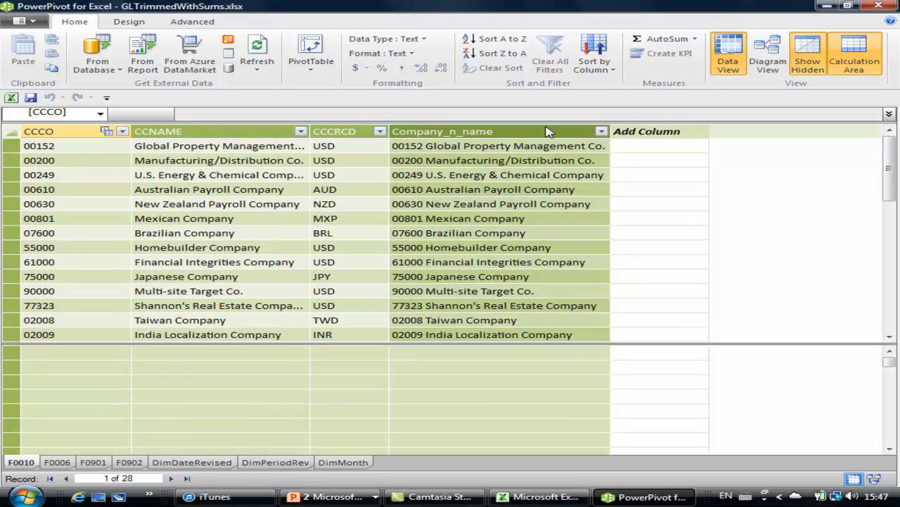
mouse_move(440, 222)
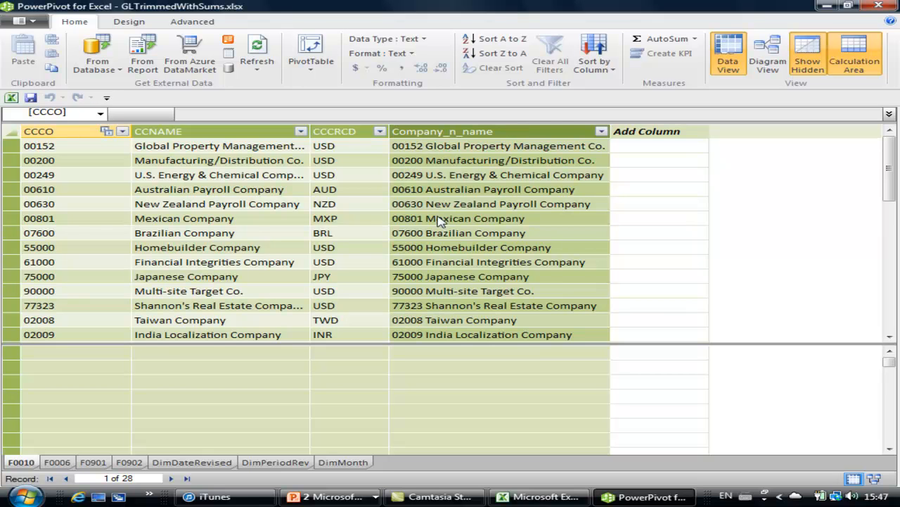
Show the formula behind the F0010 table's Company_n_name column
click(498, 145)
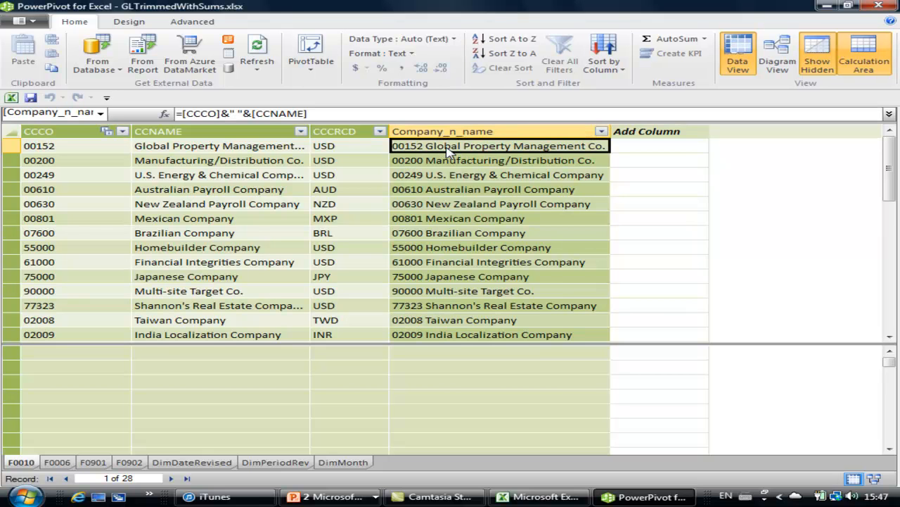
mouse_move(454, 199)
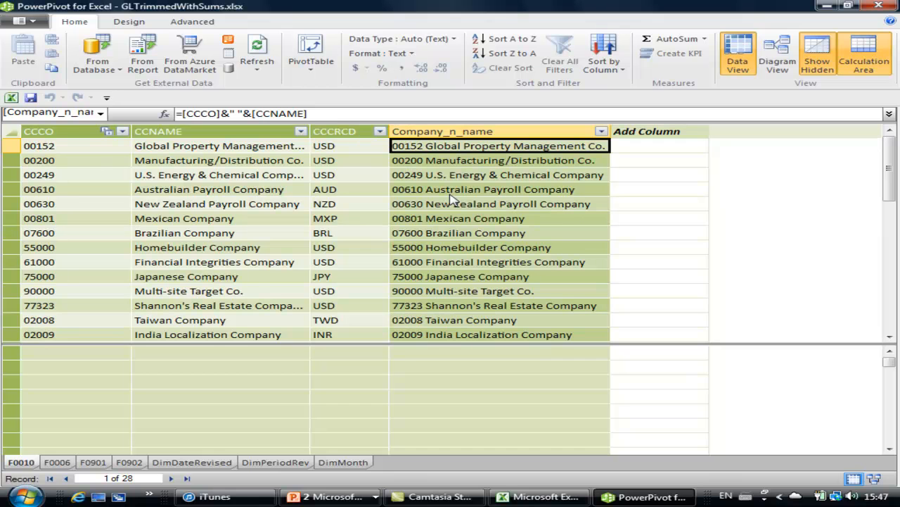
mouse_move(221, 160)
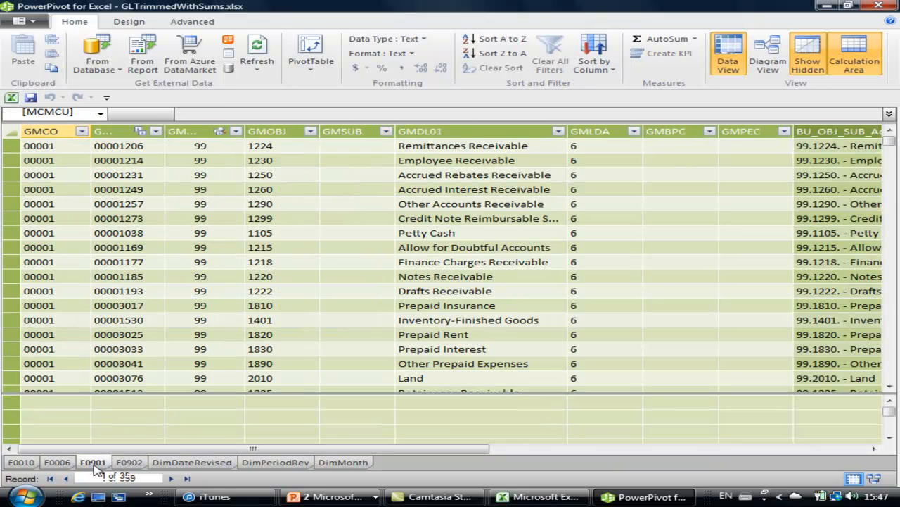
Return to the F0902 table and display the March measure's formula
click(129, 461)
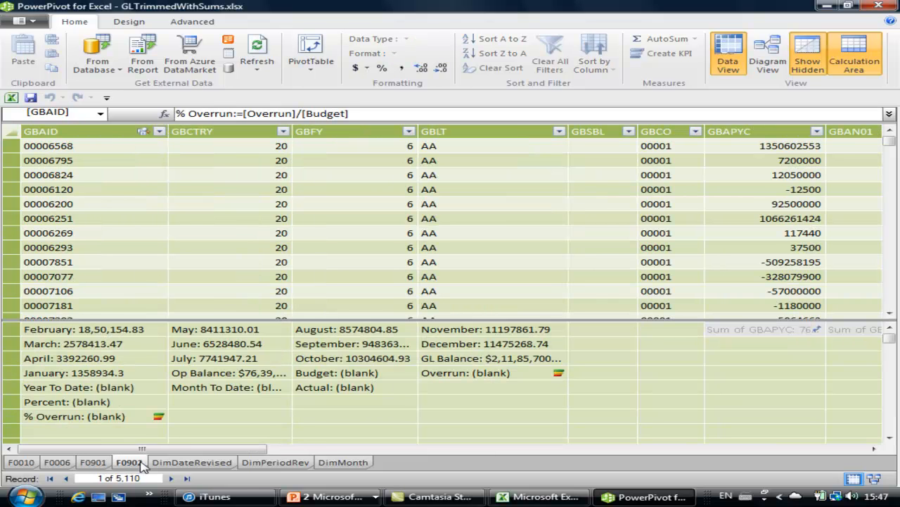
click(128, 461)
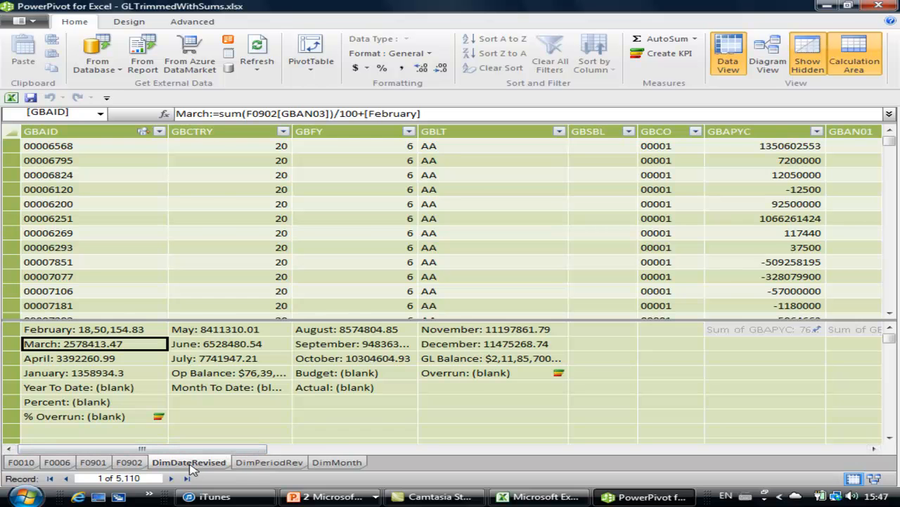
Browse the DimDateRevised and DimPeriodRev tables, then return to F0902
click(189, 462)
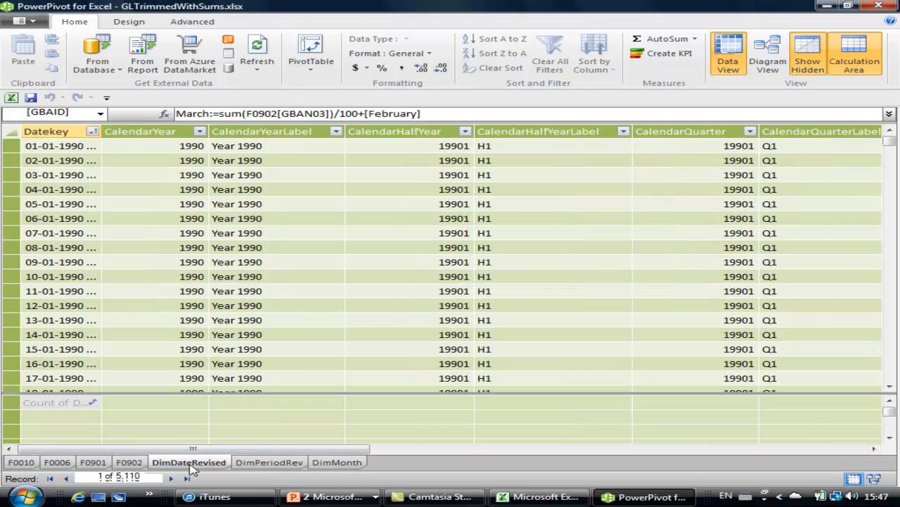
click(46, 130)
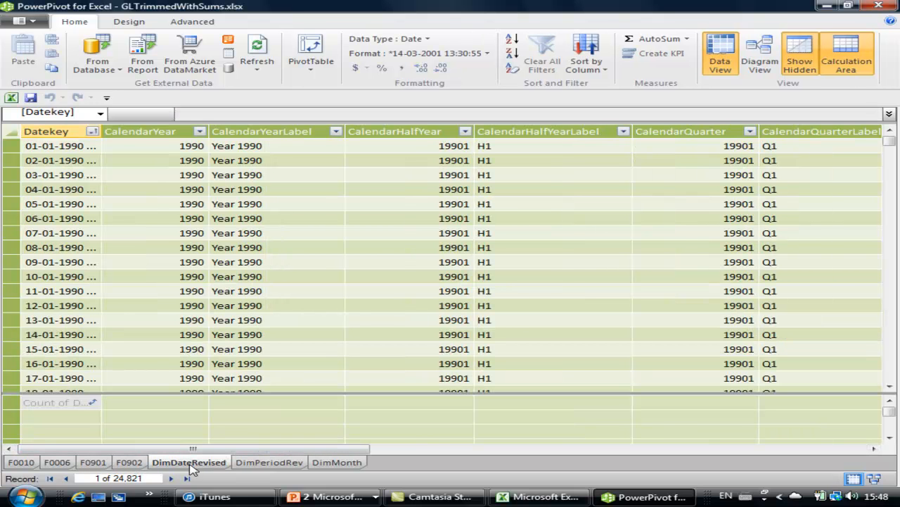
click(272, 461)
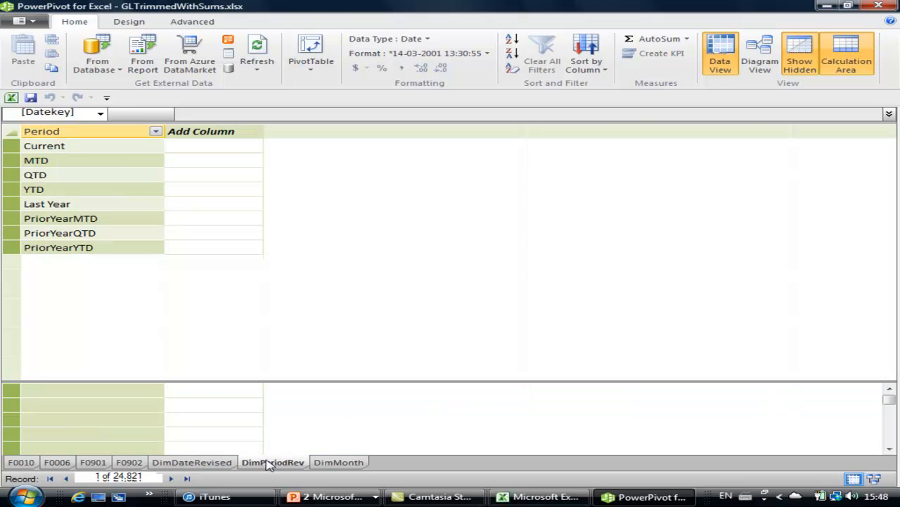
click(338, 462)
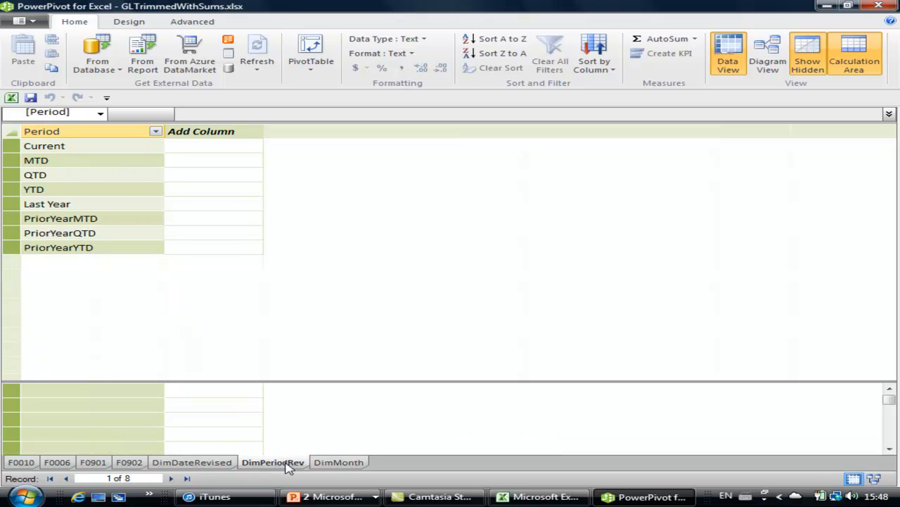
click(191, 462)
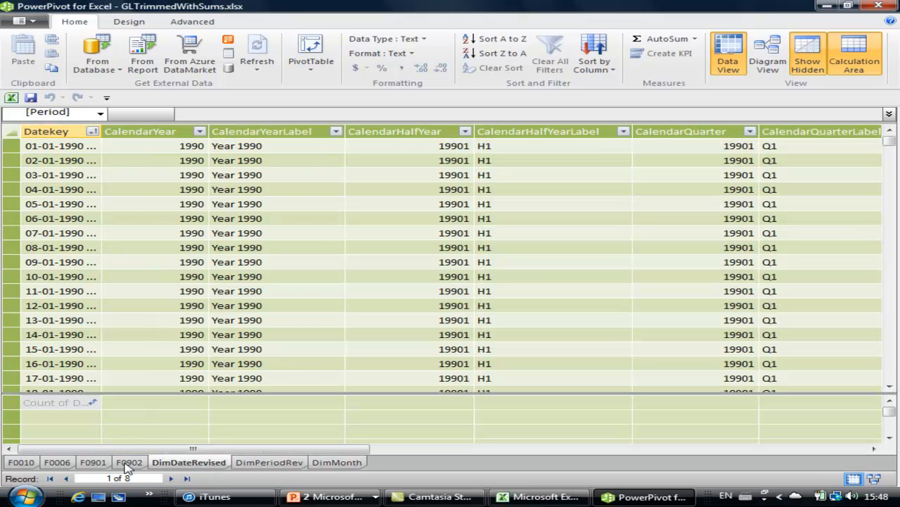
click(46, 131)
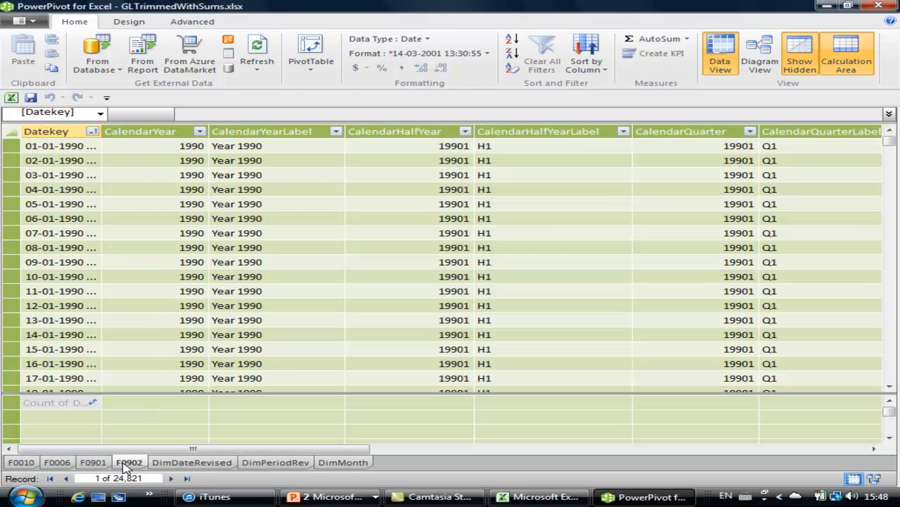
click(129, 462)
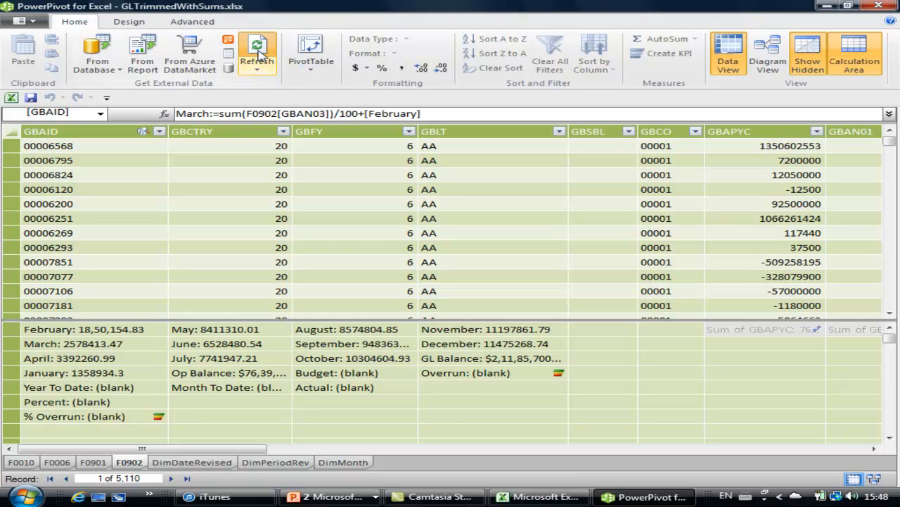
Start refreshing the F0902 table from its E1Local data source
click(257, 55)
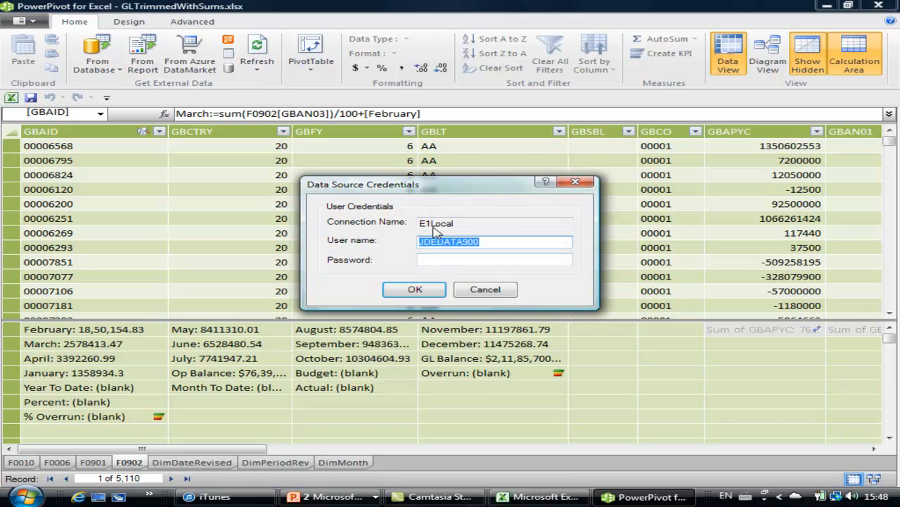
mouse_move(472, 233)
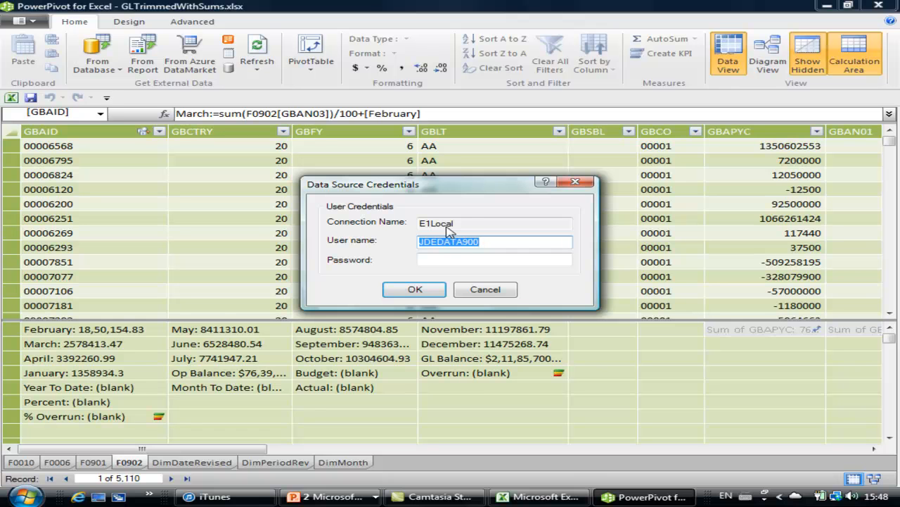
mouse_move(466, 227)
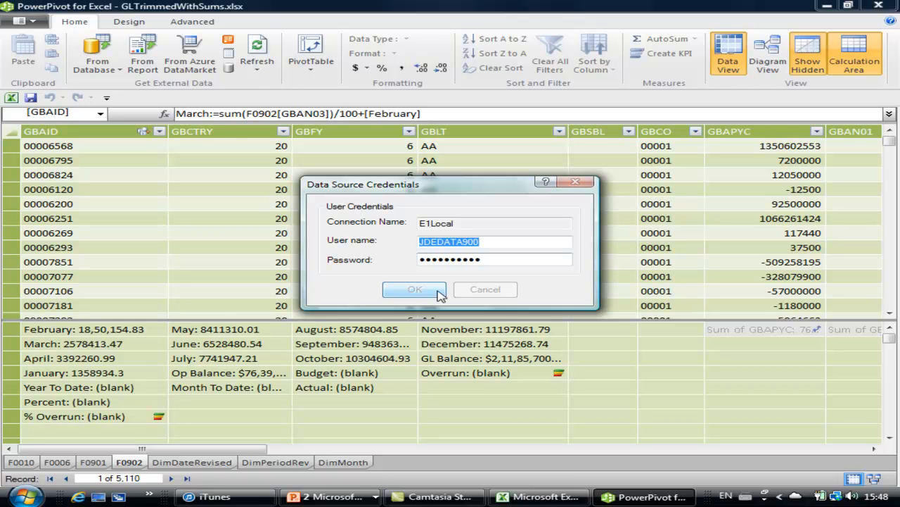
Accept the E1Local credentials so the F0902 table starts reloading from its source
click(415, 289)
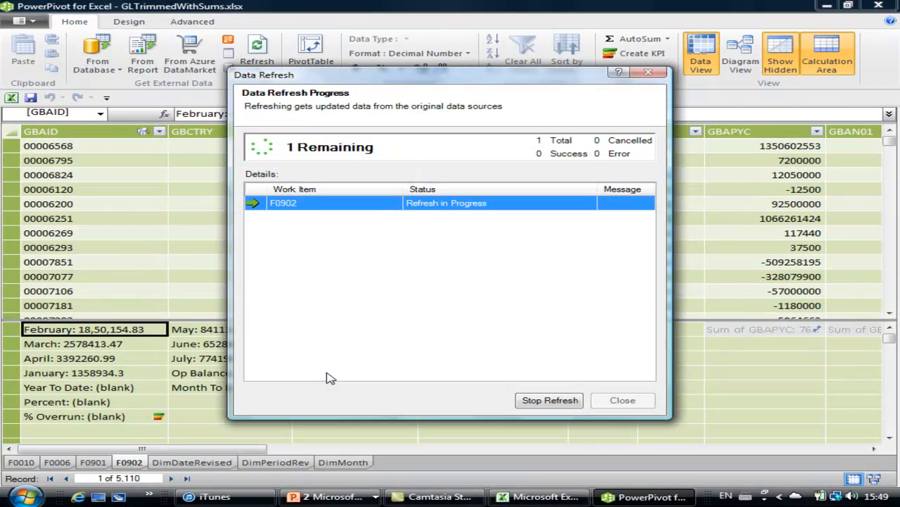
mouse_move(351, 367)
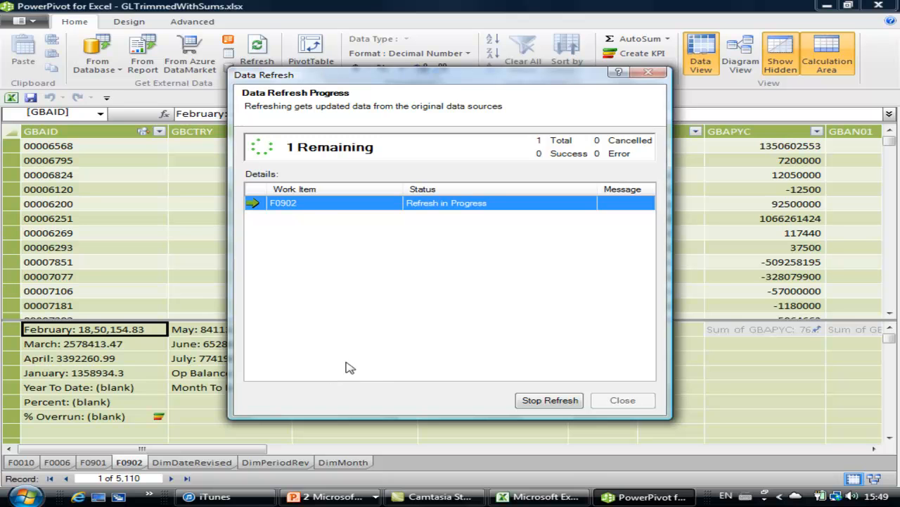
mouse_move(354, 357)
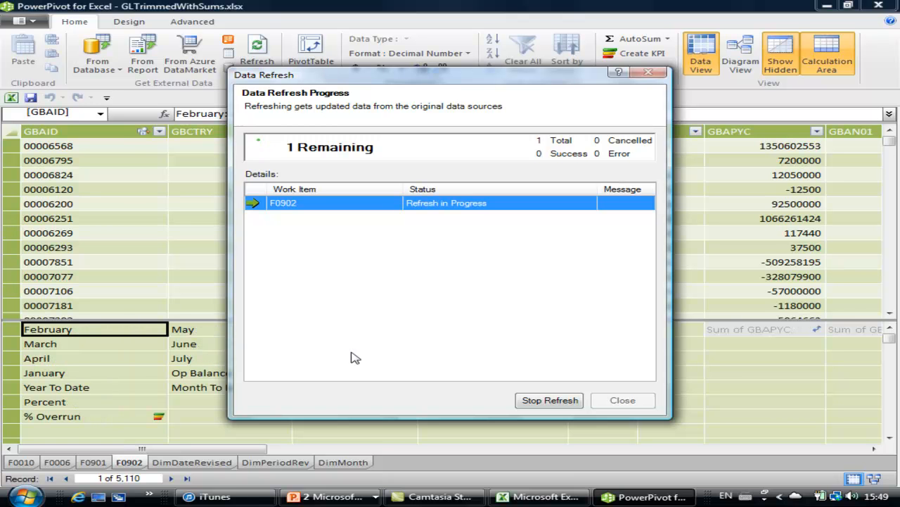
mouse_move(104, 358)
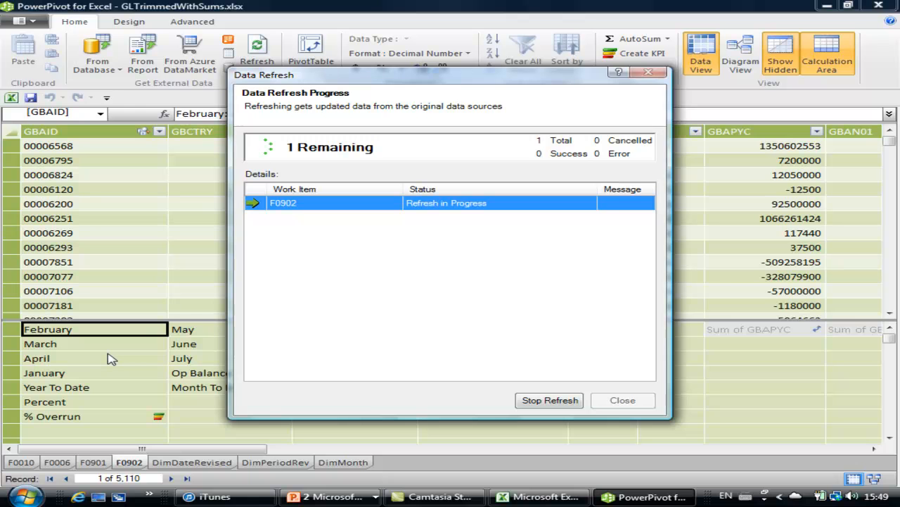
mouse_move(355, 451)
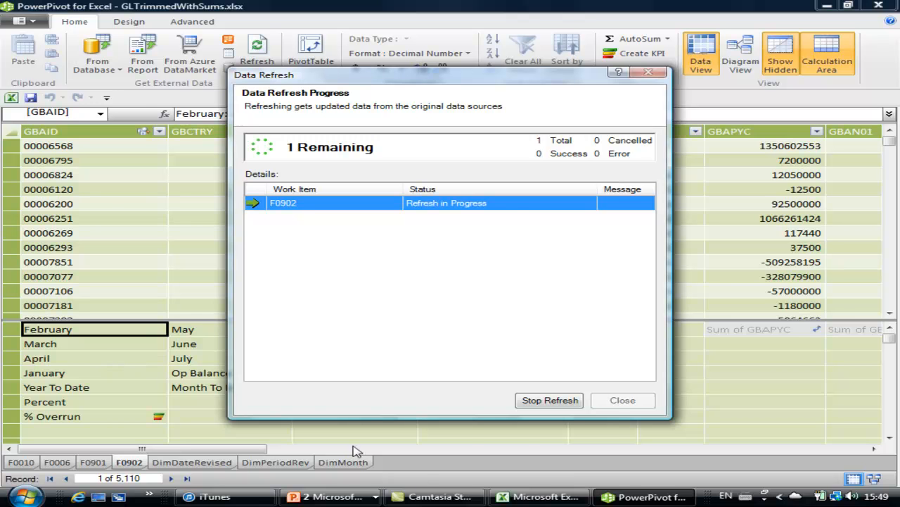
Review the May BudgetVariance report's overrun status icons in Excel, then return to the slide show
click(539, 496)
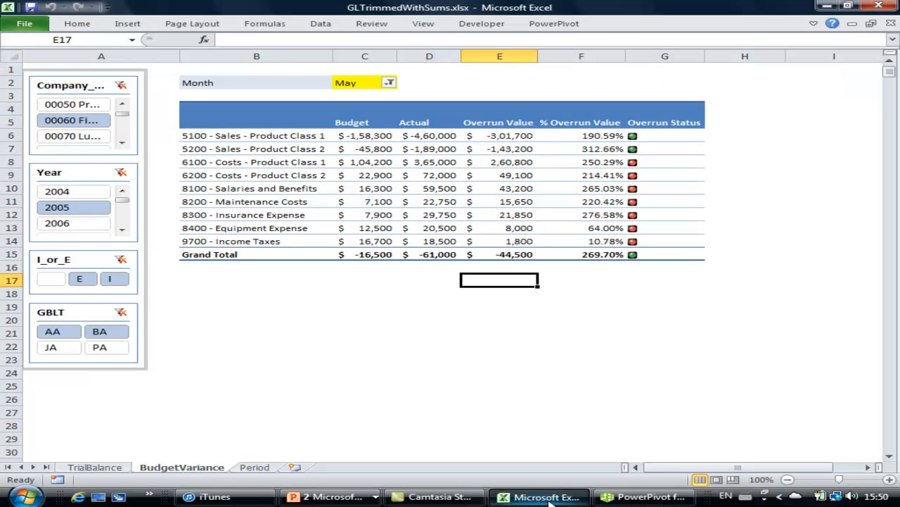
mouse_move(571, 369)
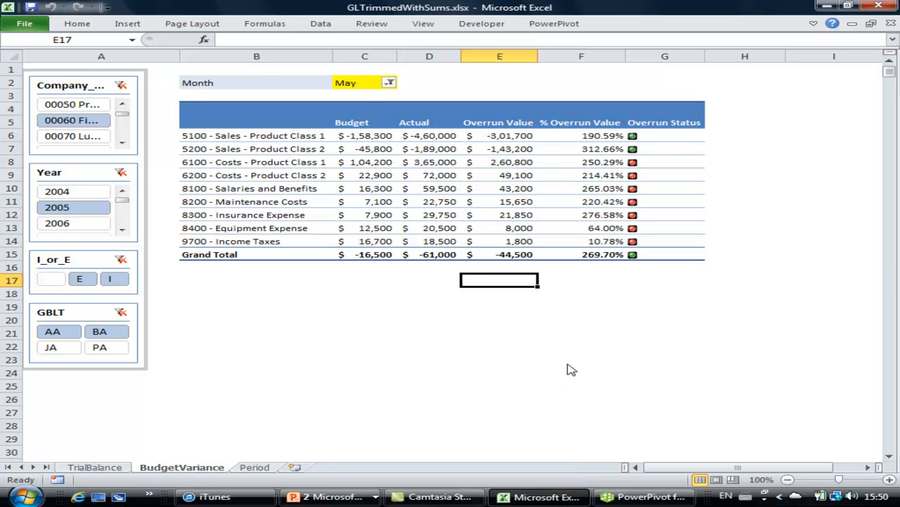
mouse_move(376, 118)
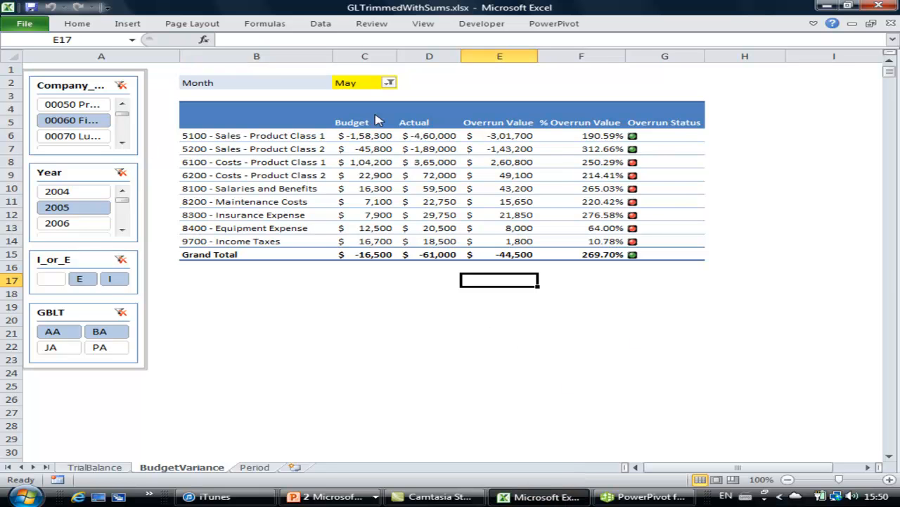
mouse_move(442, 334)
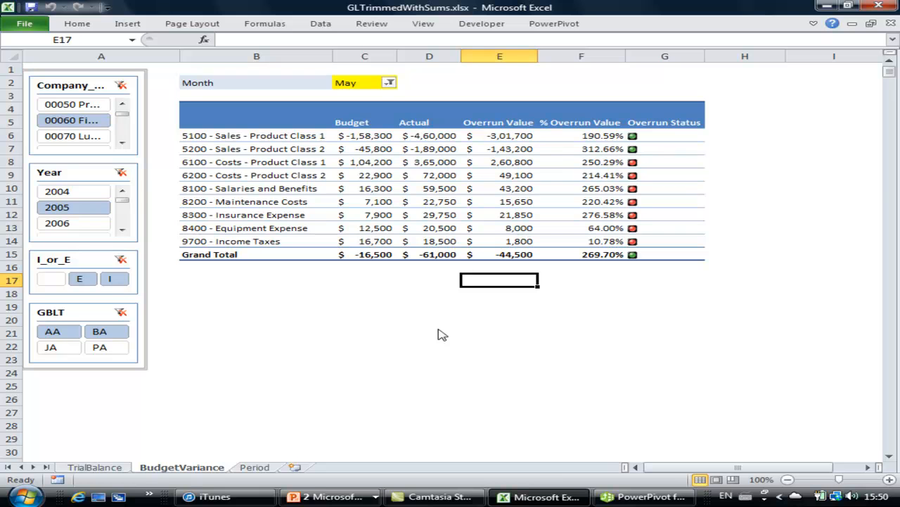
mouse_move(431, 322)
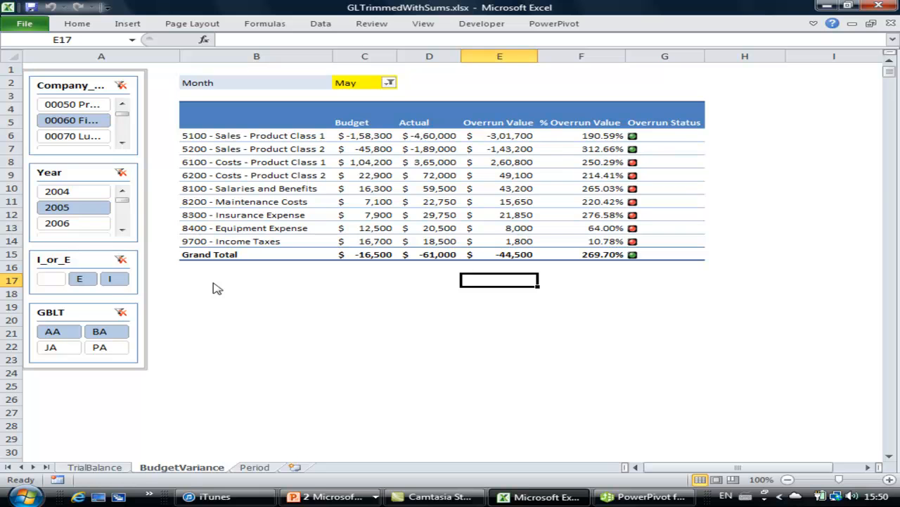
mouse_move(229, 284)
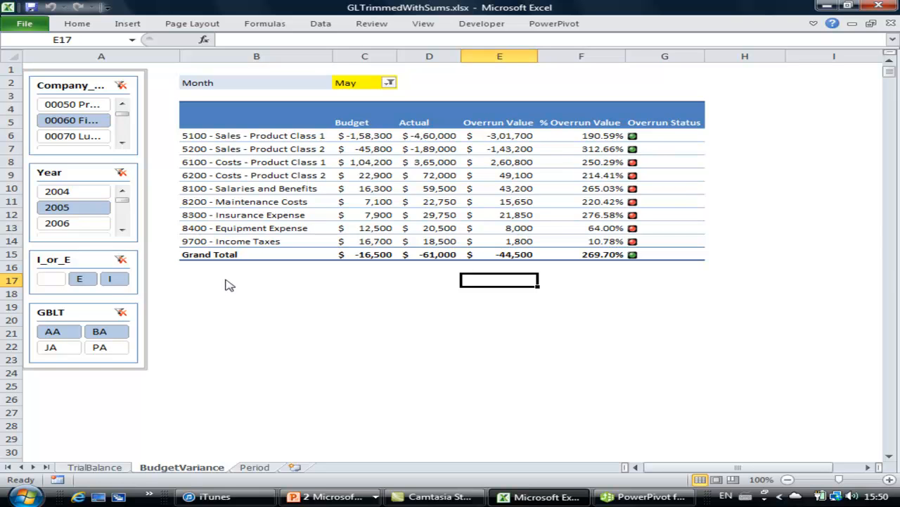
mouse_move(234, 283)
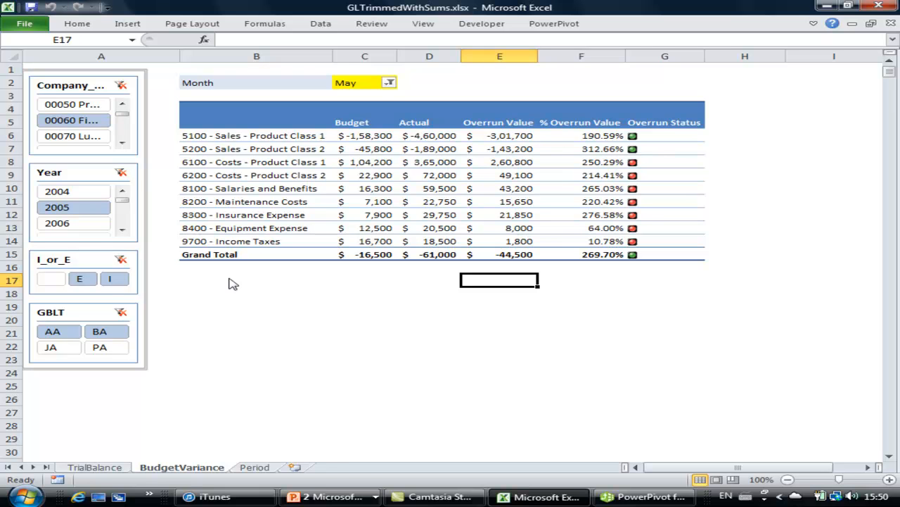
click(365, 280)
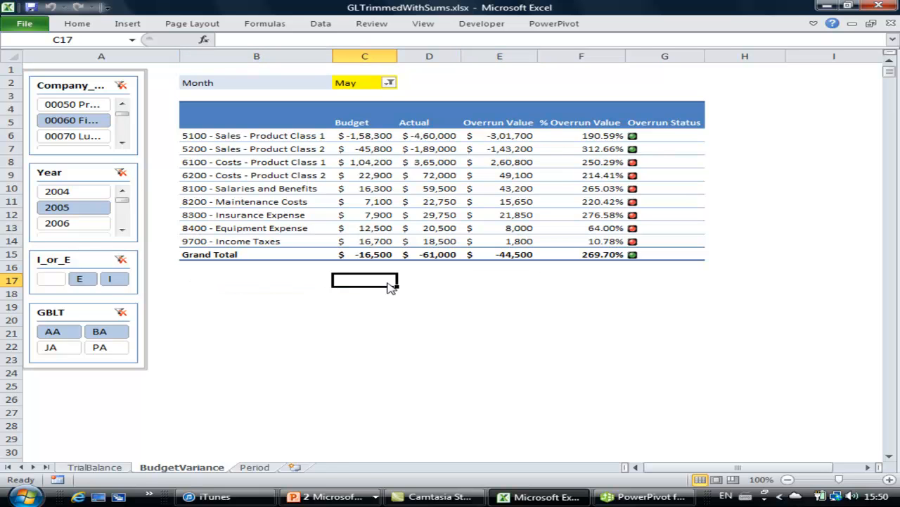
click(429, 280)
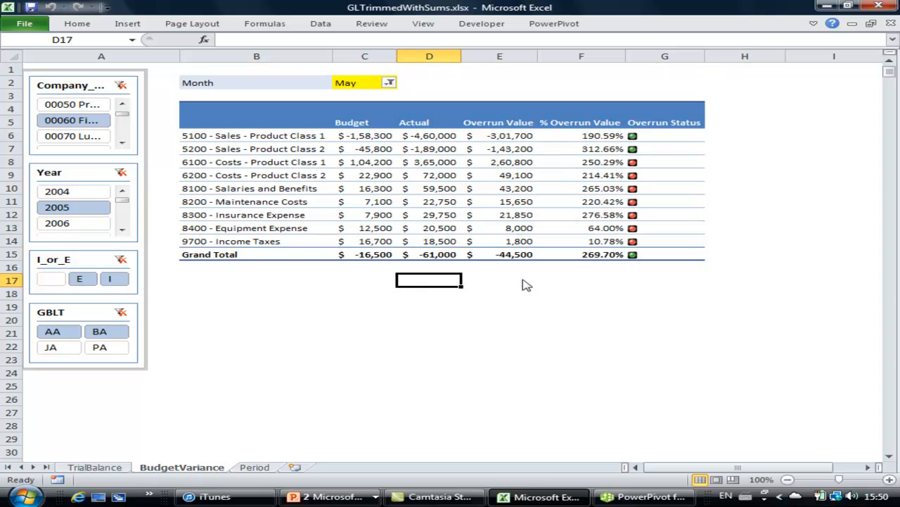
click(500, 280)
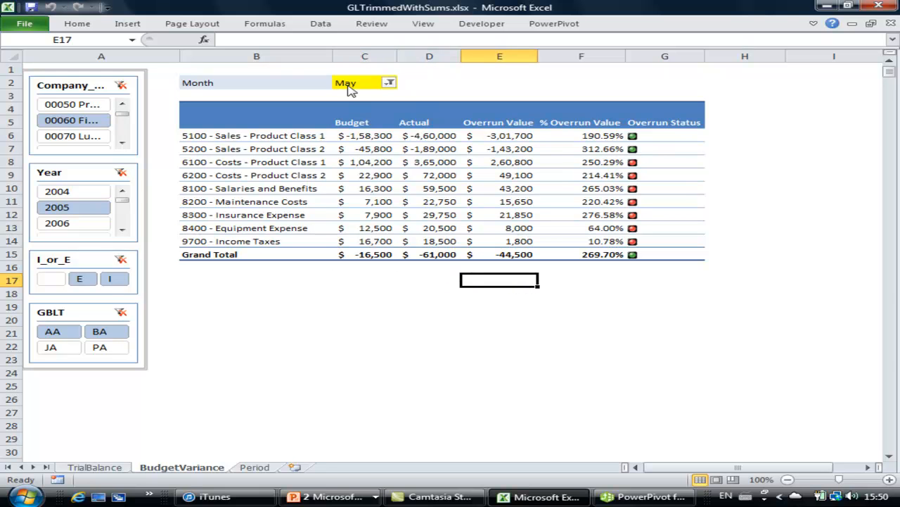
mouse_move(394, 323)
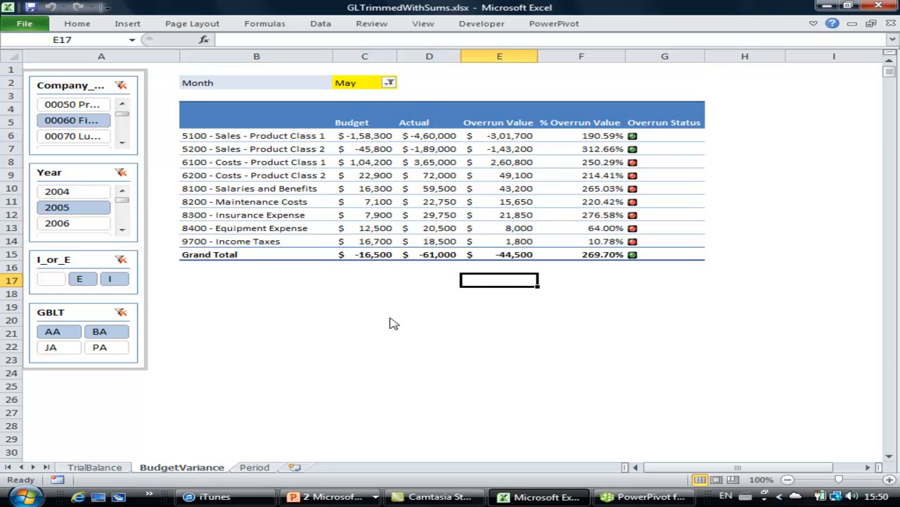
mouse_move(508, 316)
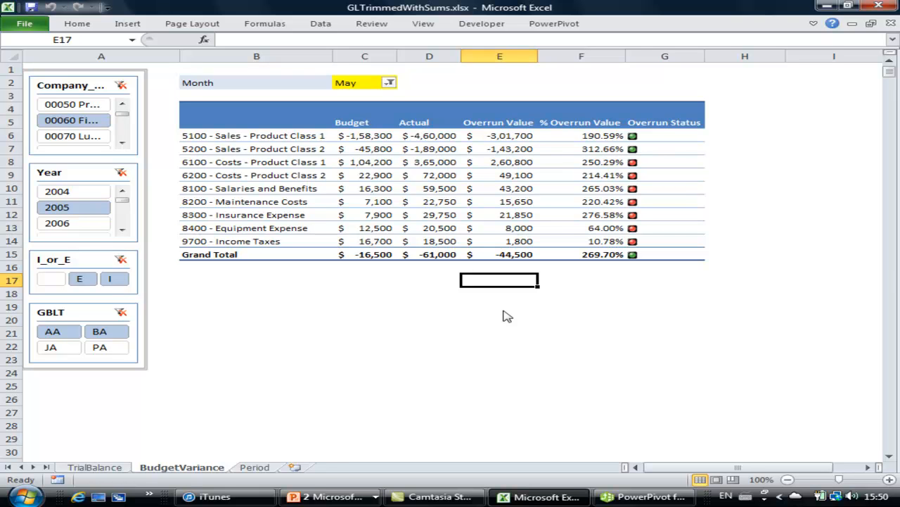
mouse_move(477, 400)
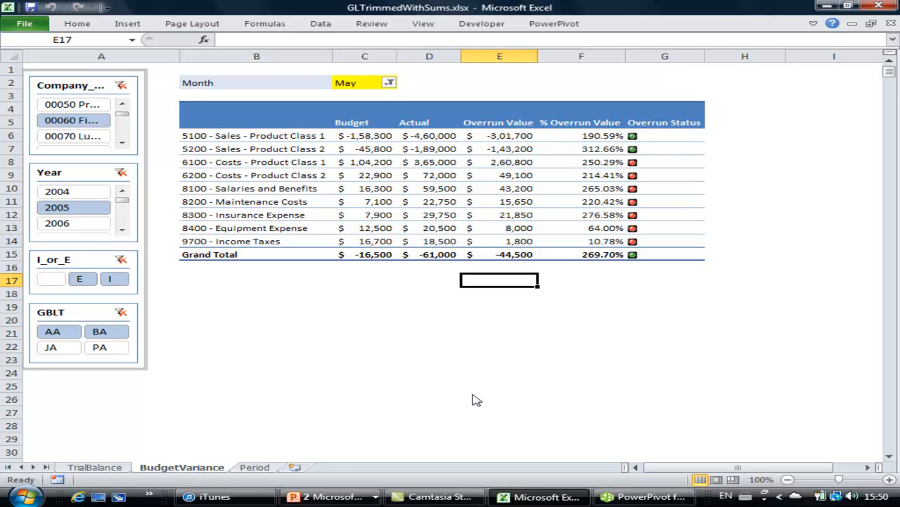
mouse_move(331, 496)
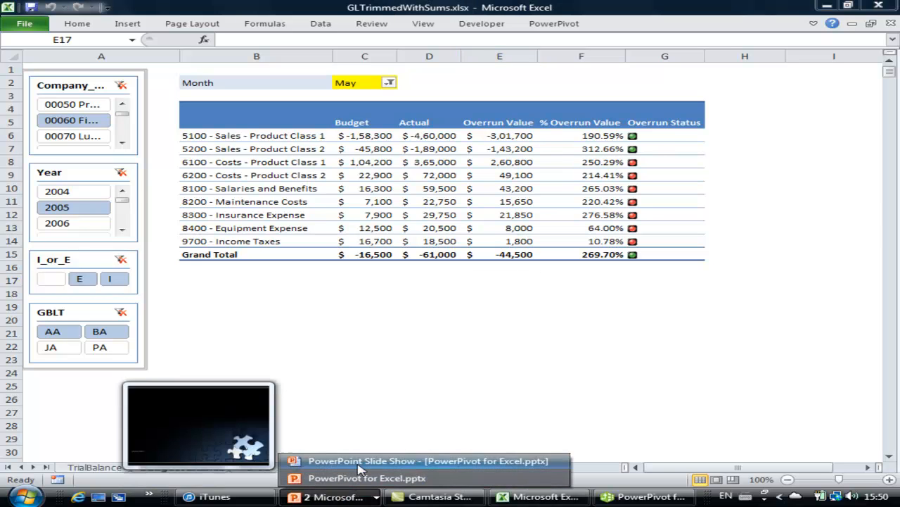
click(429, 461)
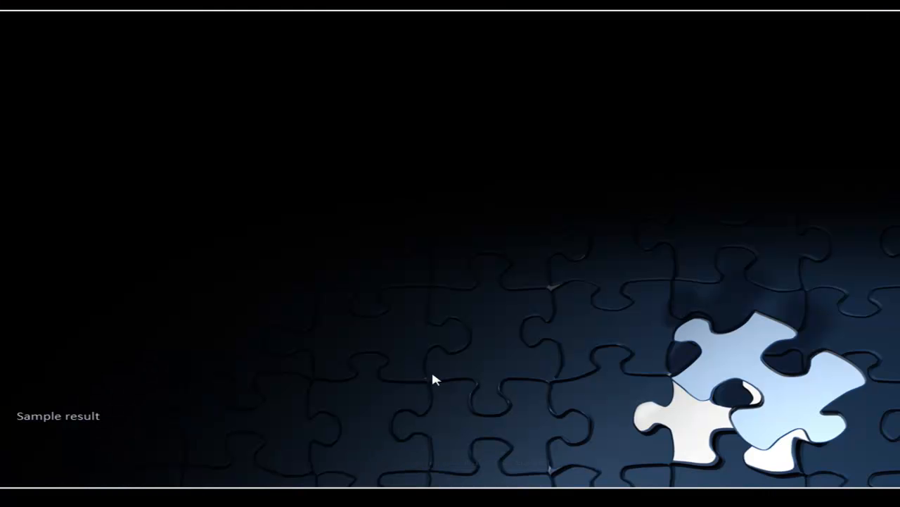